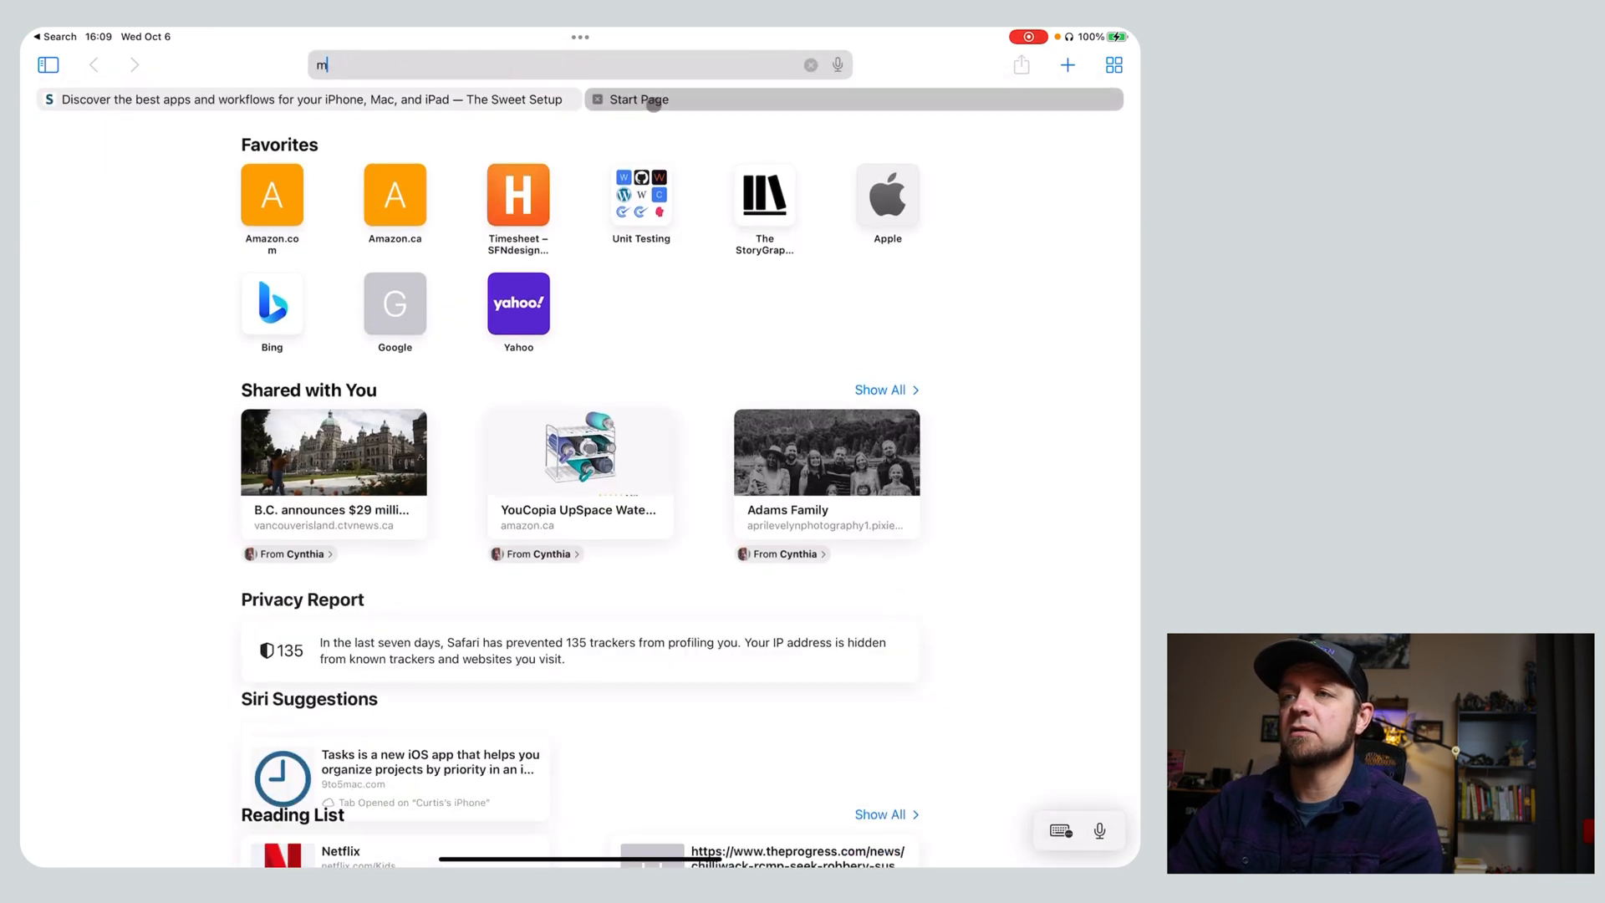
Load Curtis McHale's blog and move the Siri Shortcuts site tab after it.
{"action": "type", "text": "curtismchale.ca"}
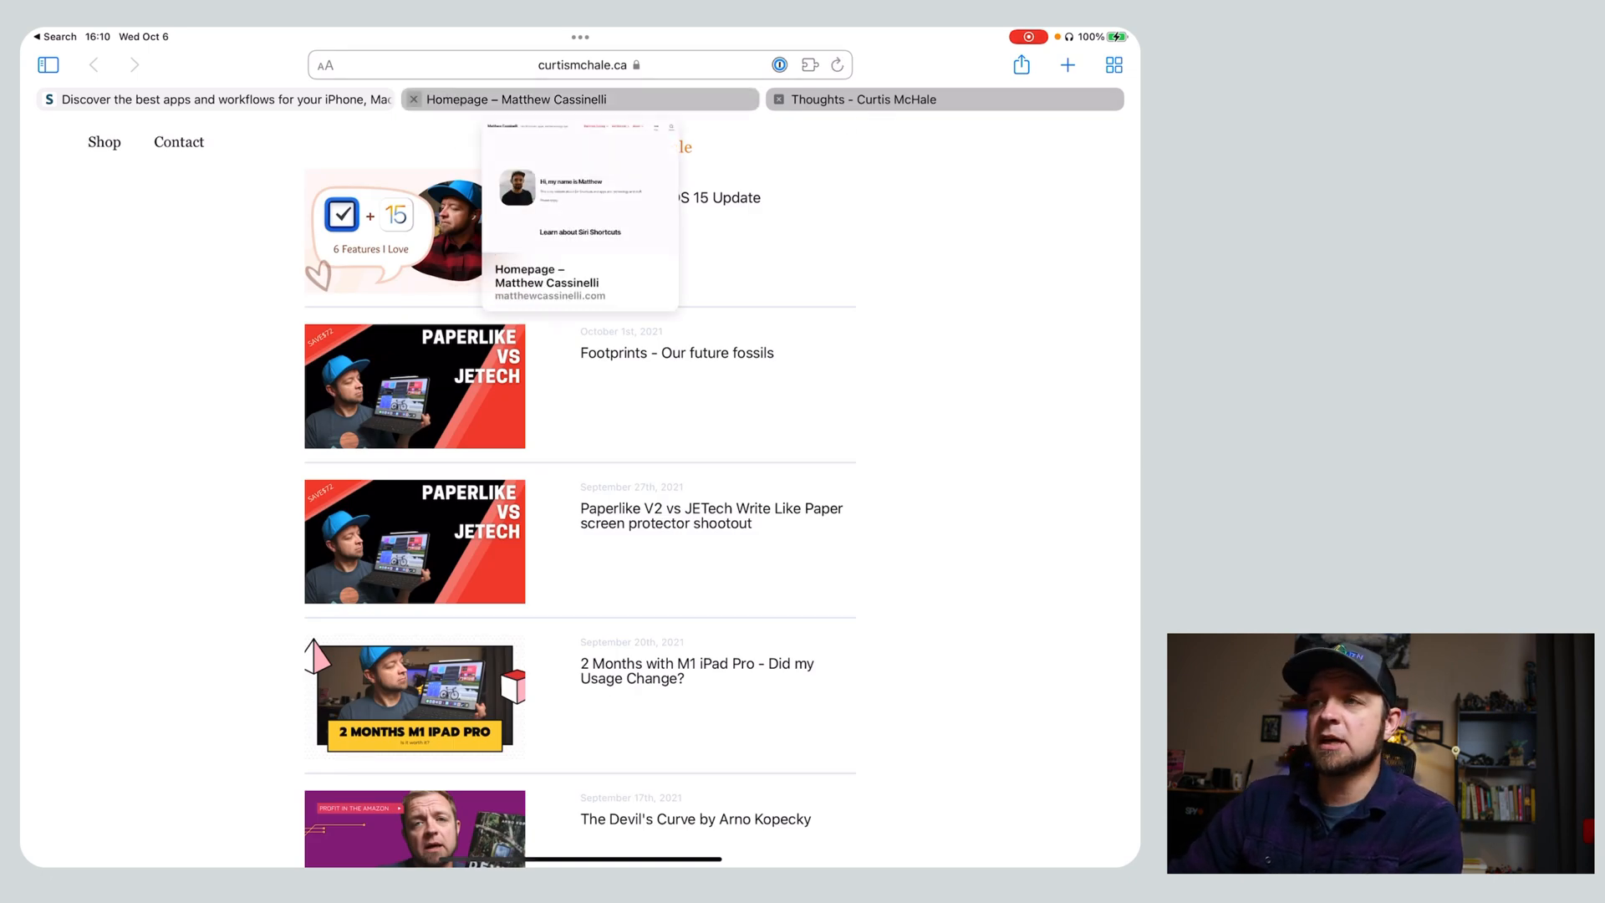
{"action": "left_click", "coordinate": [416, 99]}
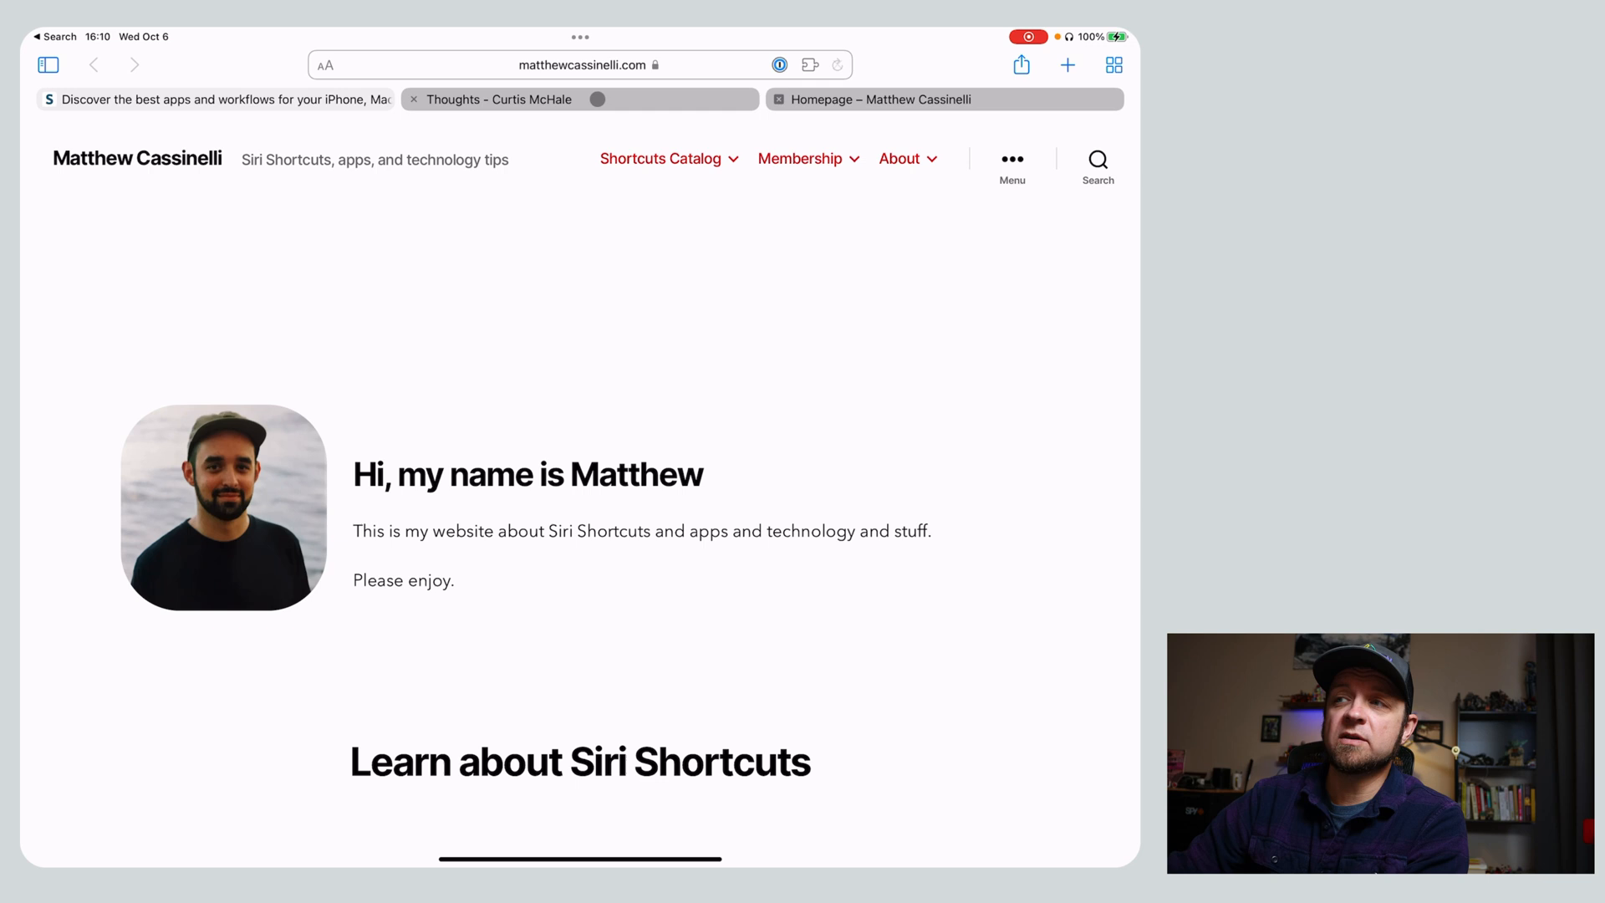
{"action": "left_click", "coordinate": [660, 159]}
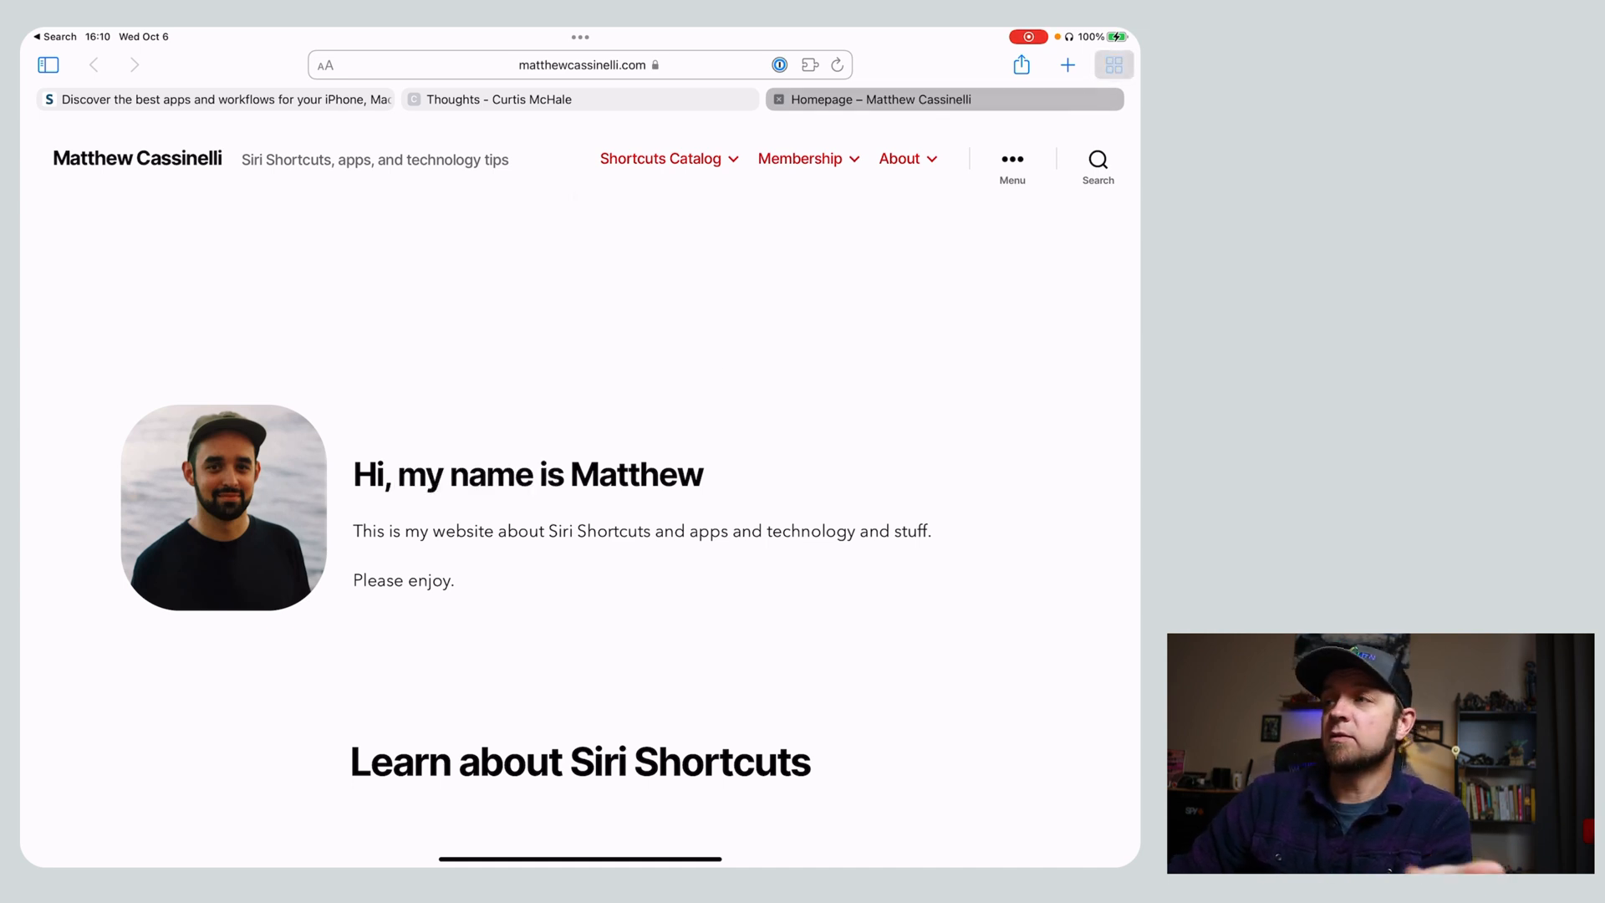
Close The Sweet Setup tab from the tab overview and return to the Siri Shortcuts tab.
{"action": "left_click", "coordinate": [1113, 65]}
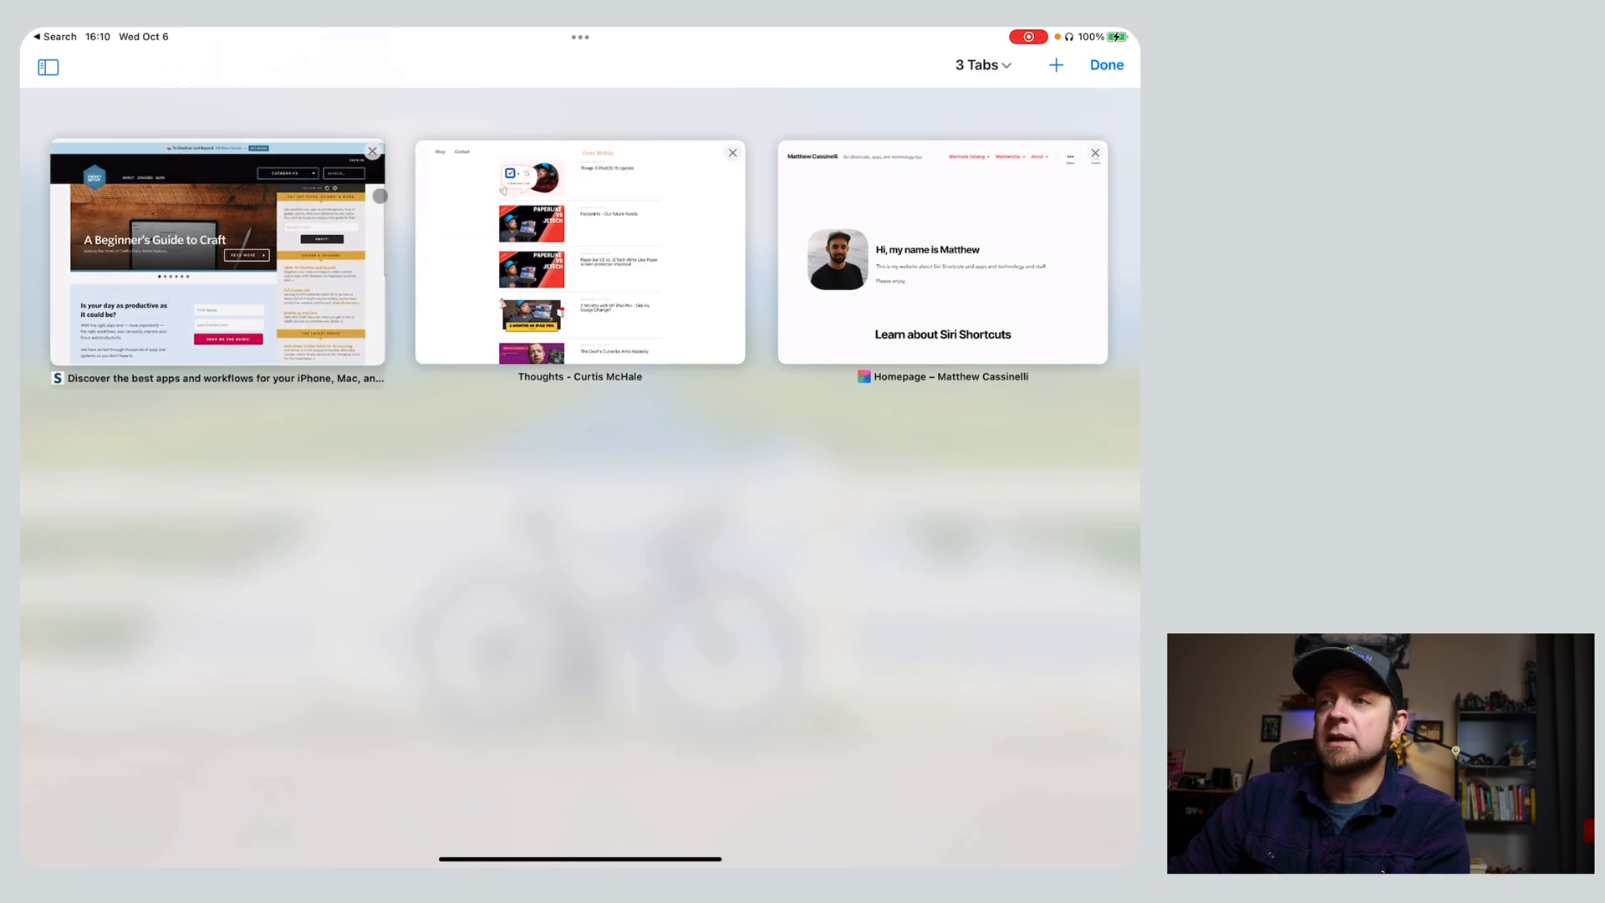
{"action": "left_click", "coordinate": [371, 152]}
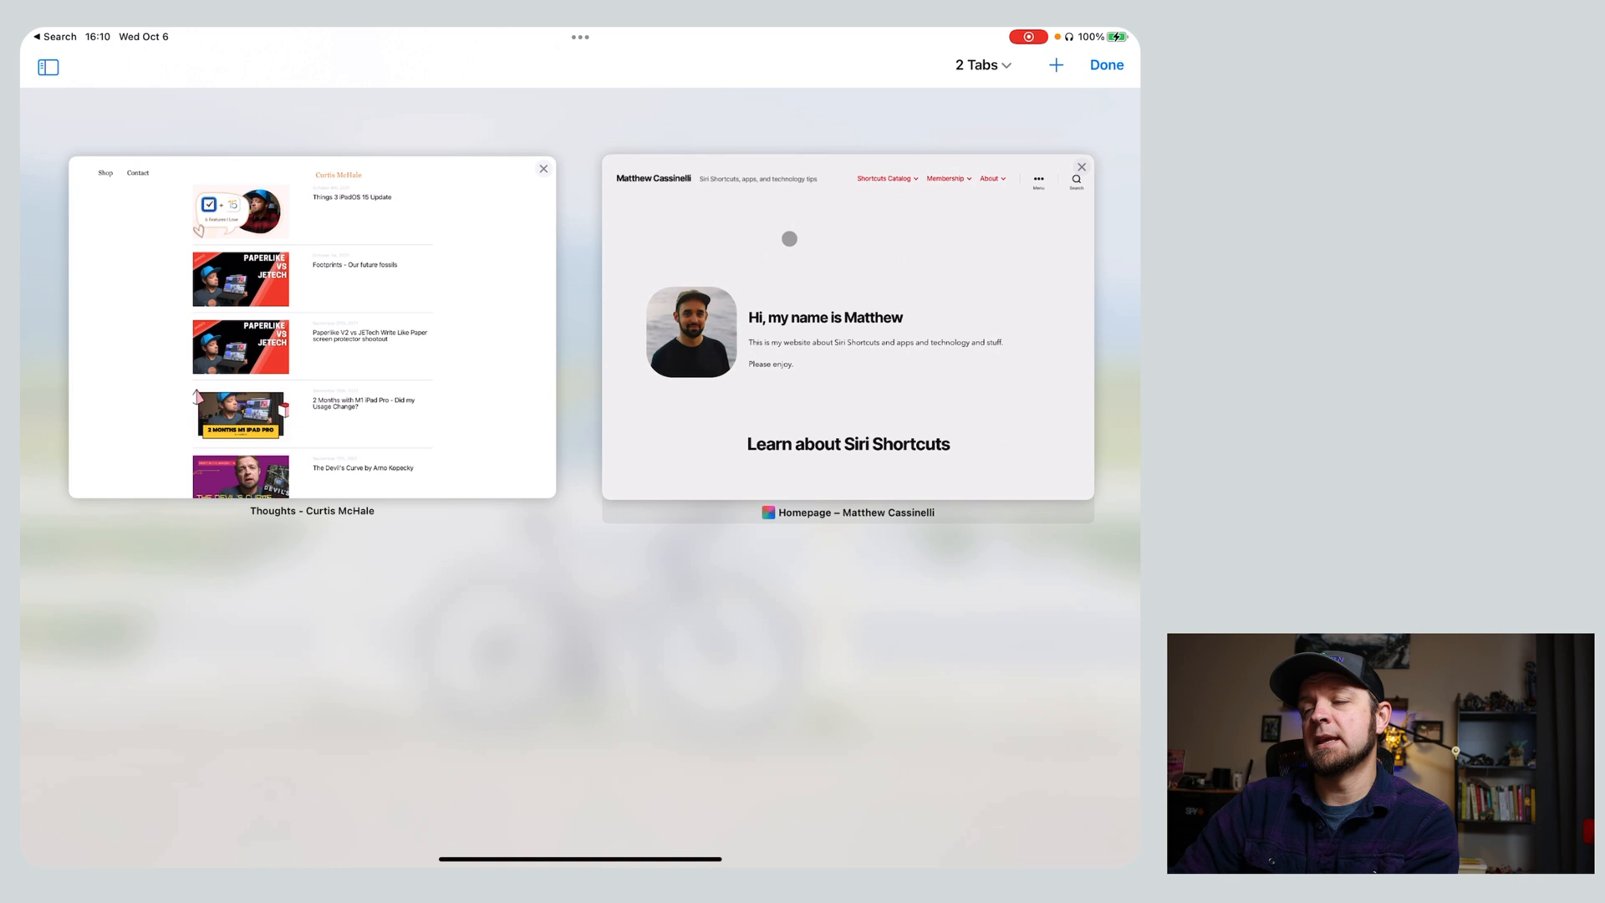
{"action": "left_click", "coordinate": [1054, 64]}
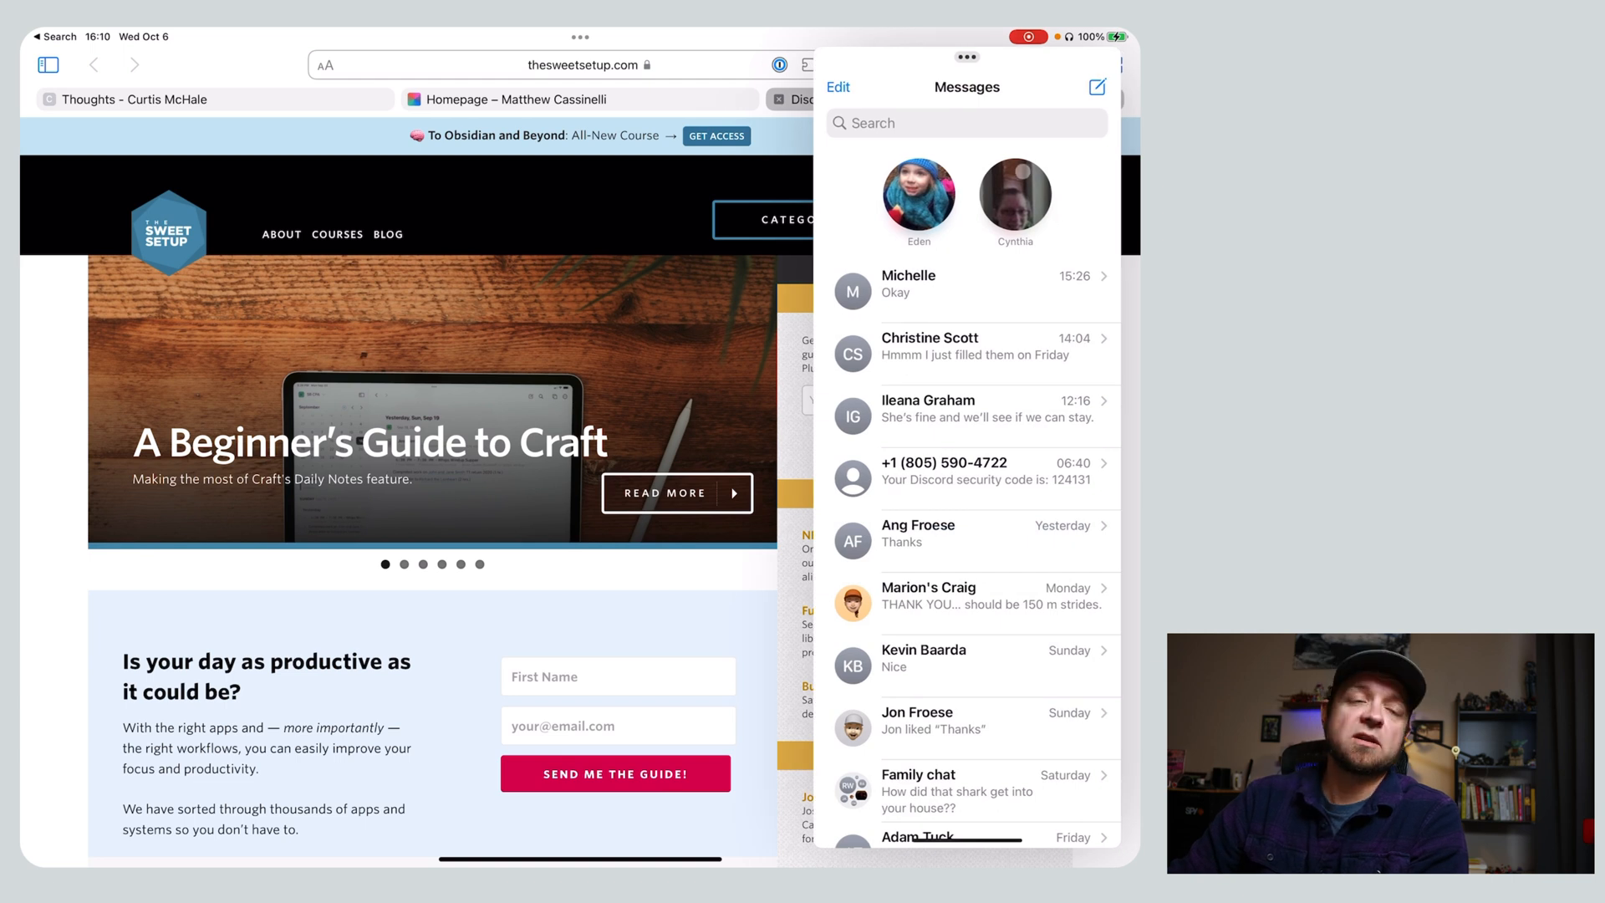
Dismiss the Messages Slide Over window and bring up Spotlight search over Safari.
{"action": "left_click", "coordinate": [916, 201]}
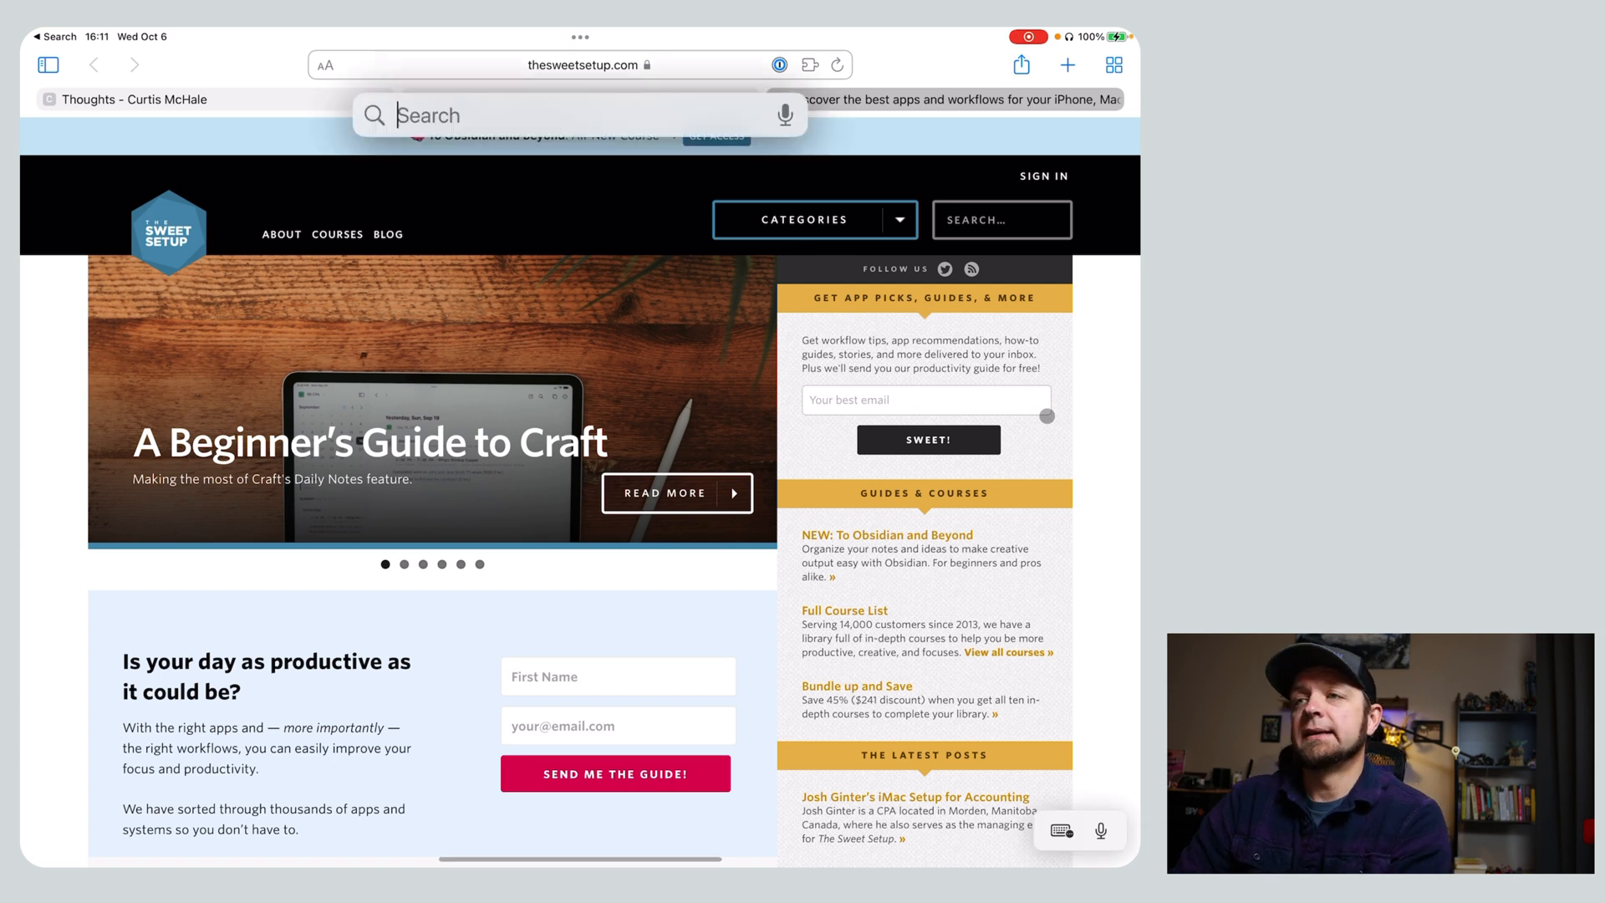
Launch Shortcuts from Spotlight and open the Open App shortcut without picking an app.
{"action": "type", "text": "shortcuts"}
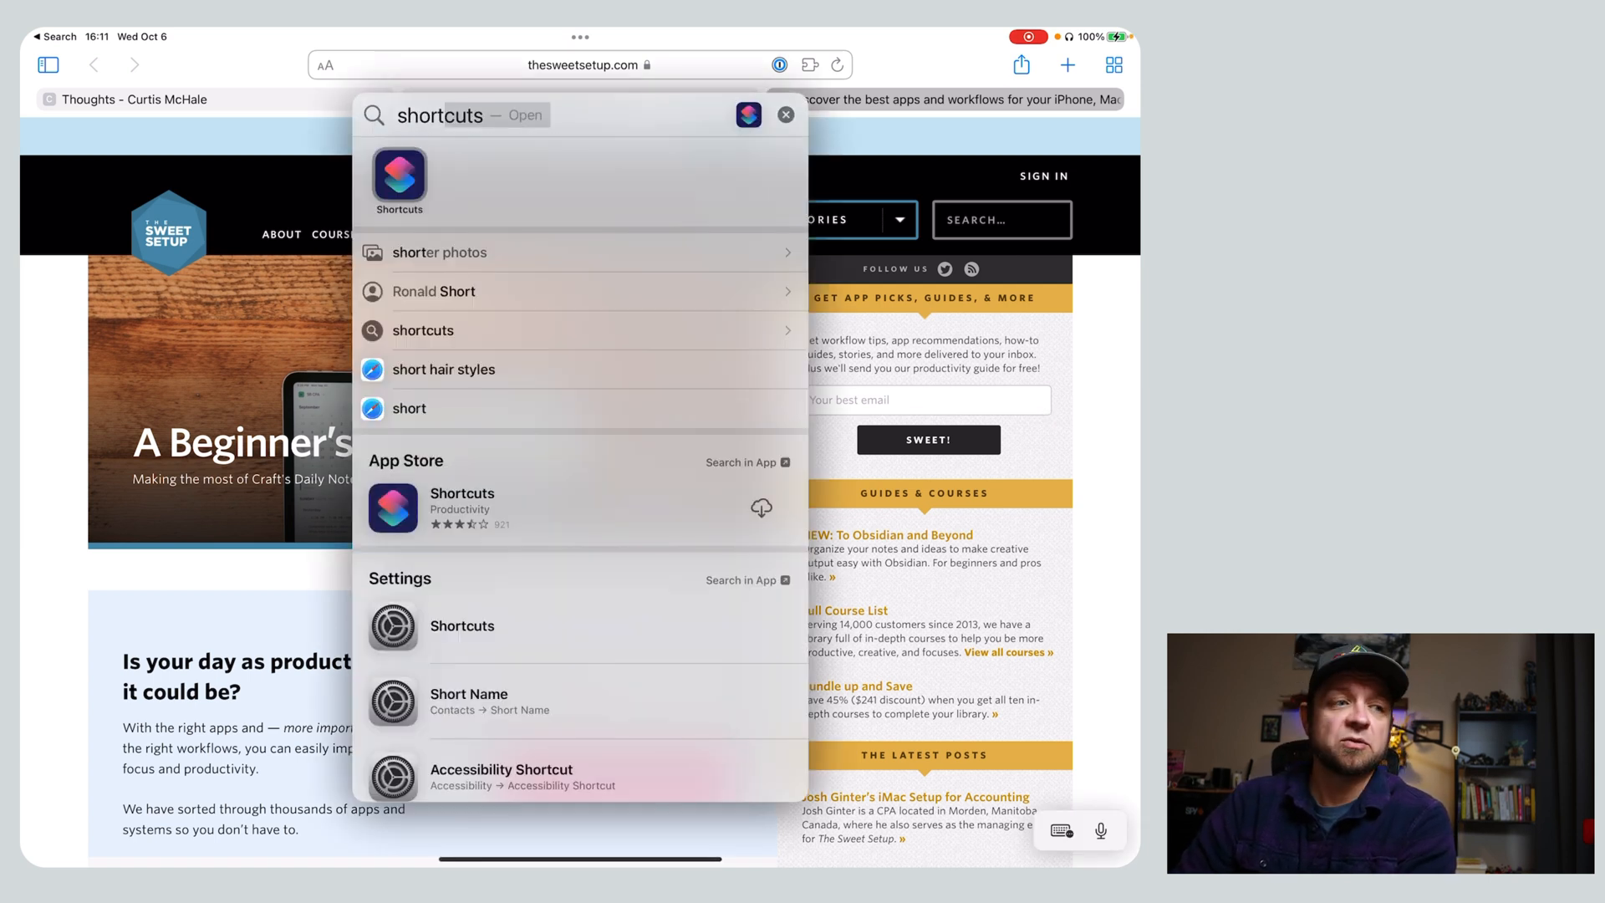
{"action": "left_click", "coordinate": [400, 182]}
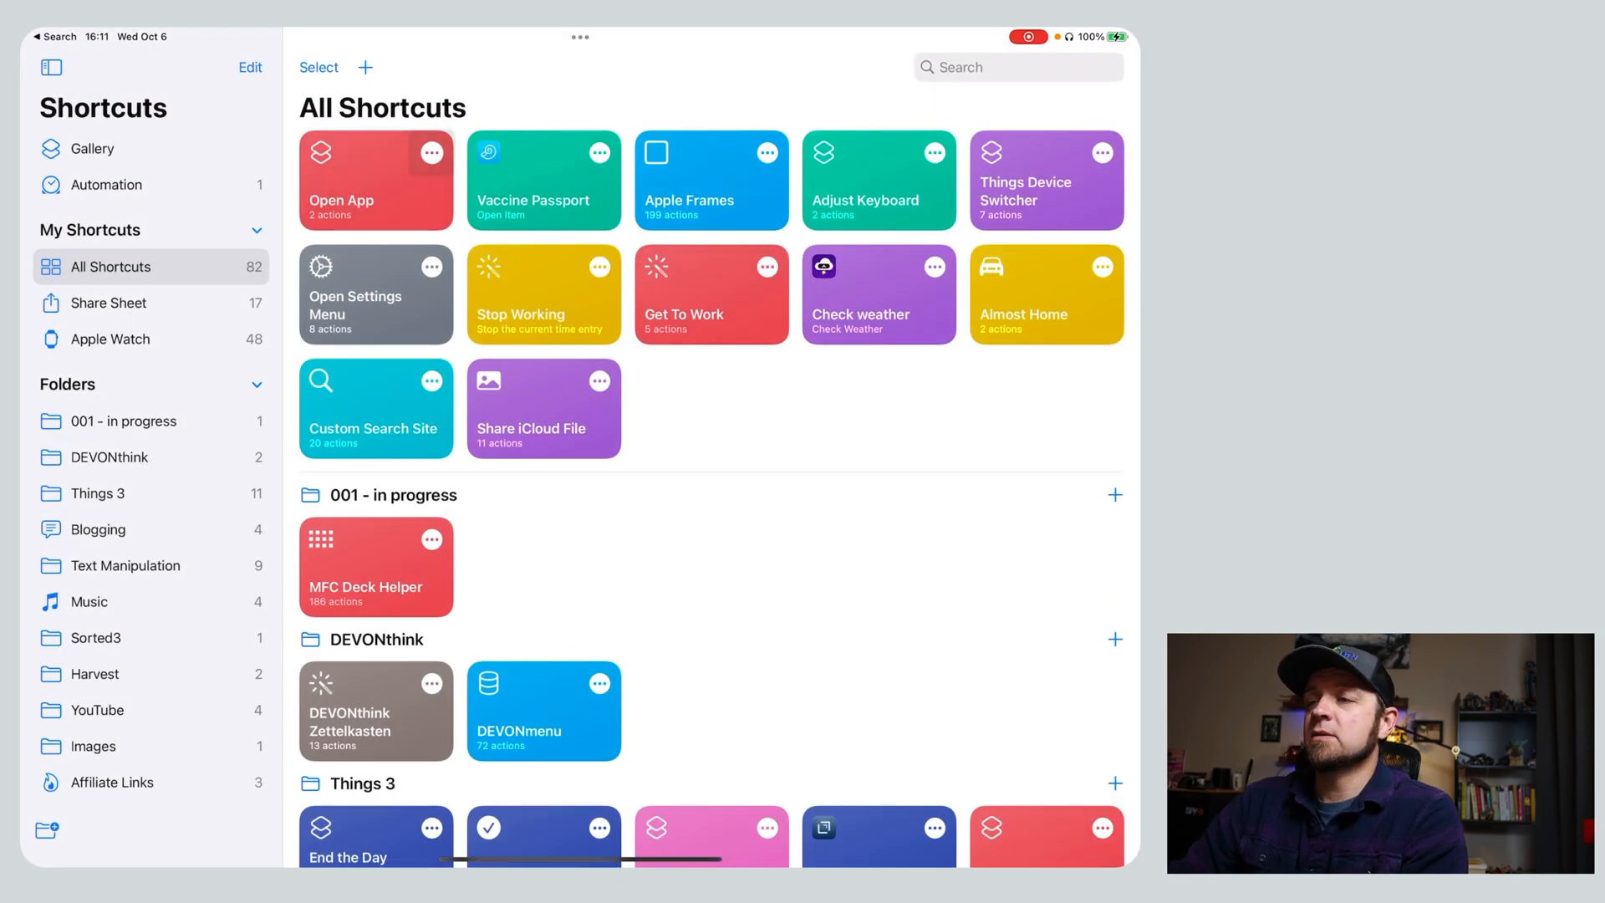
{"action": "left_click", "coordinate": [374, 178]}
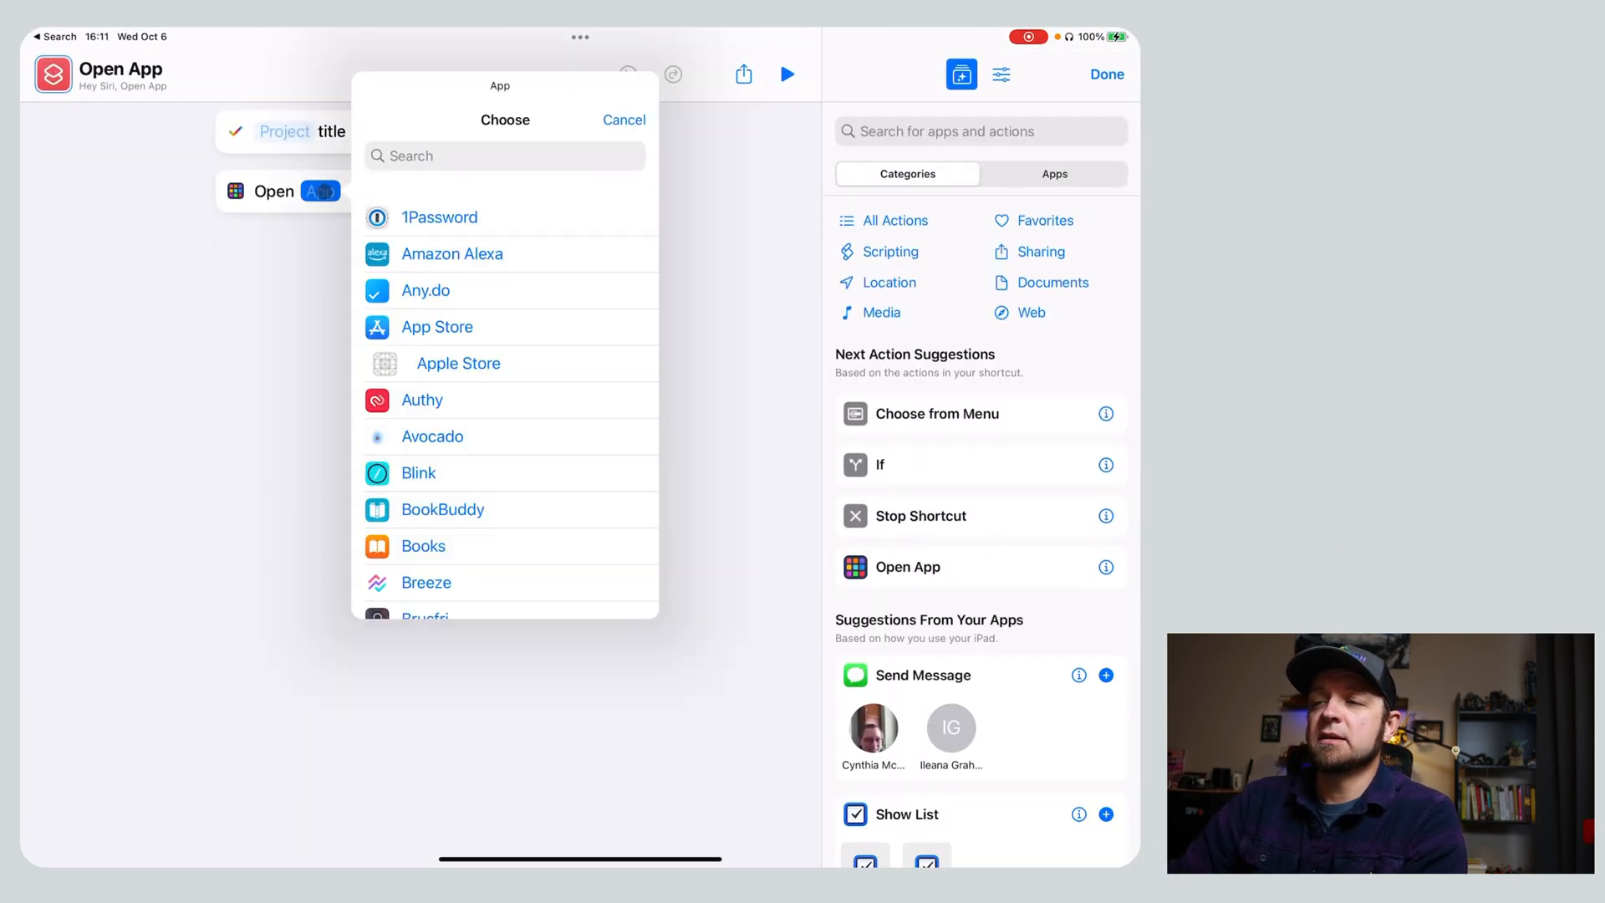
{"action": "left_click", "coordinate": [624, 120]}
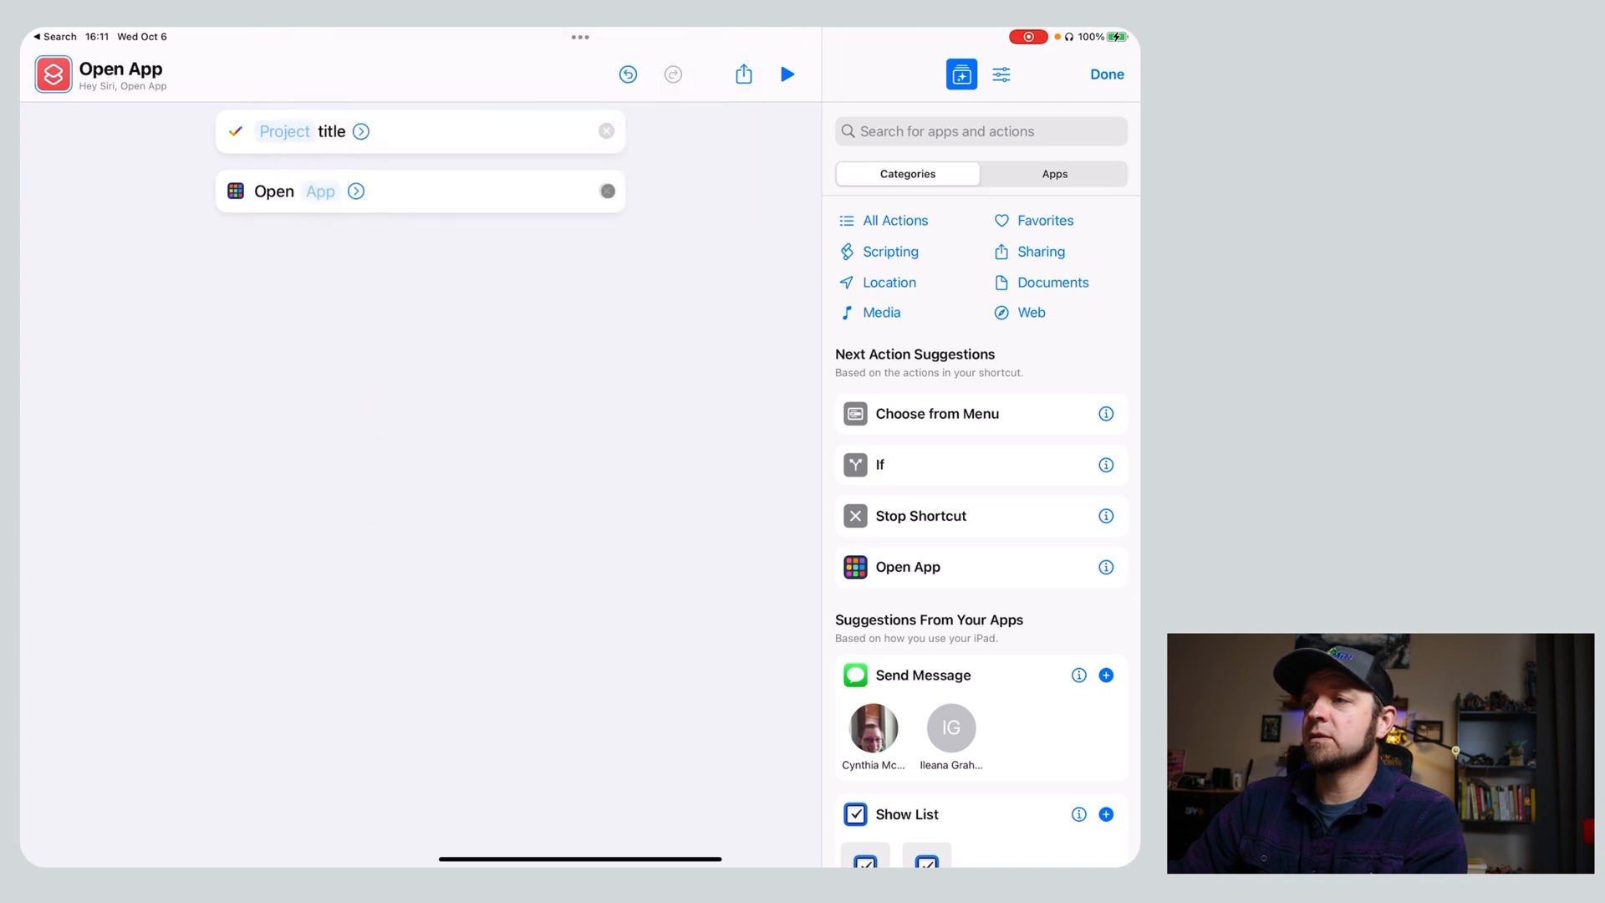
Delete the Open App action, add a new Open App action, and try choosing its app.
{"action": "left_click", "coordinate": [606, 191]}
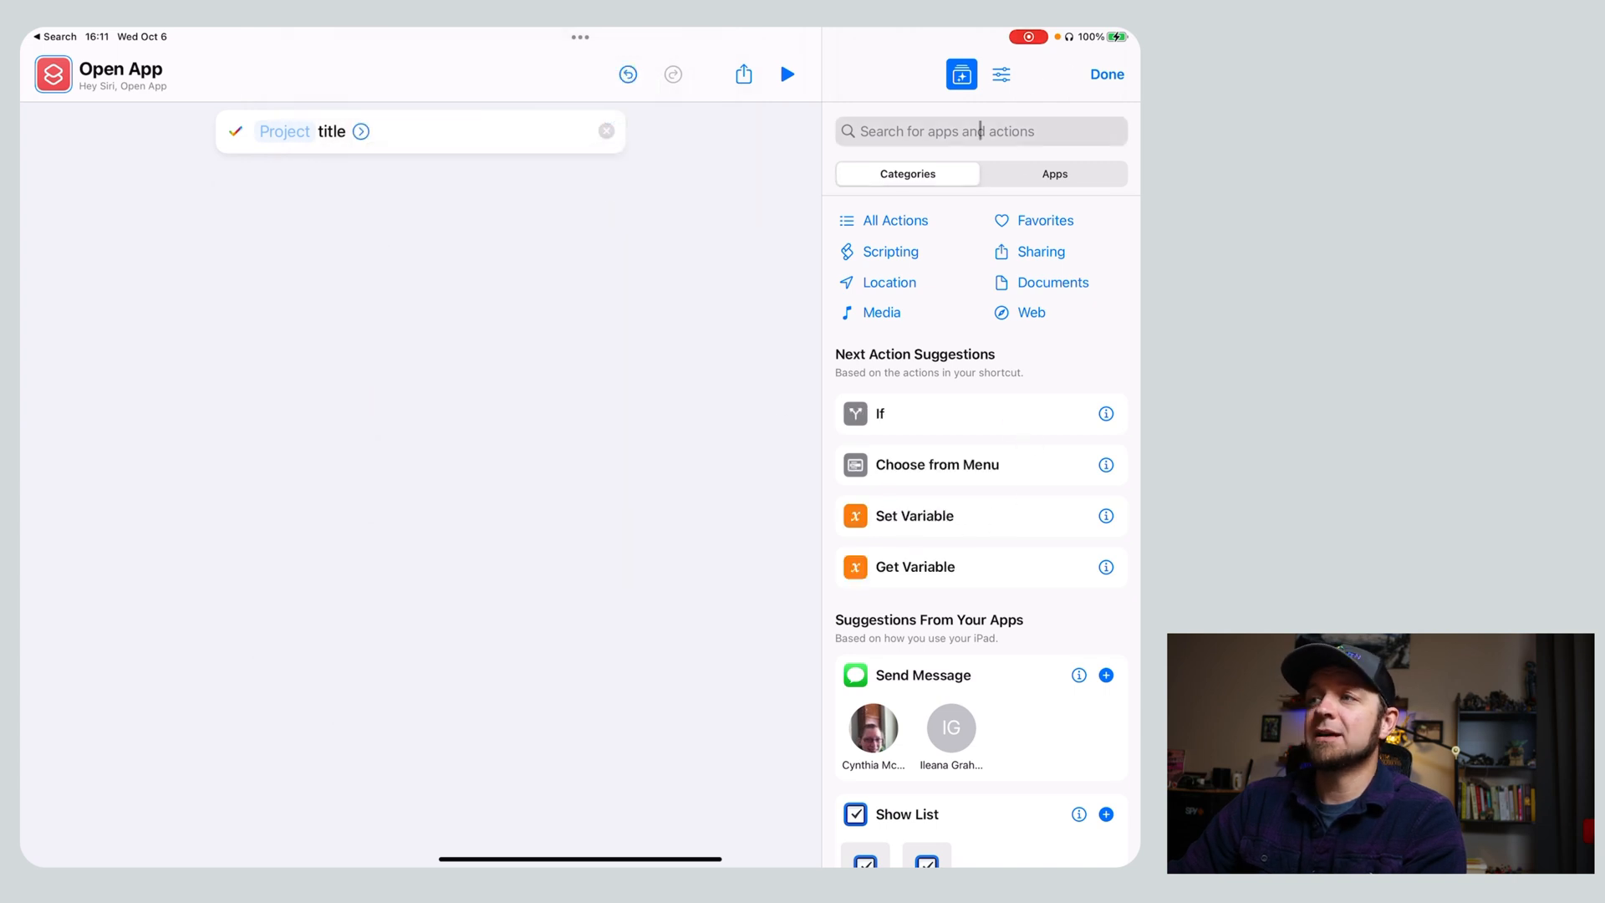
{"action": "left_click", "coordinate": [967, 131]}
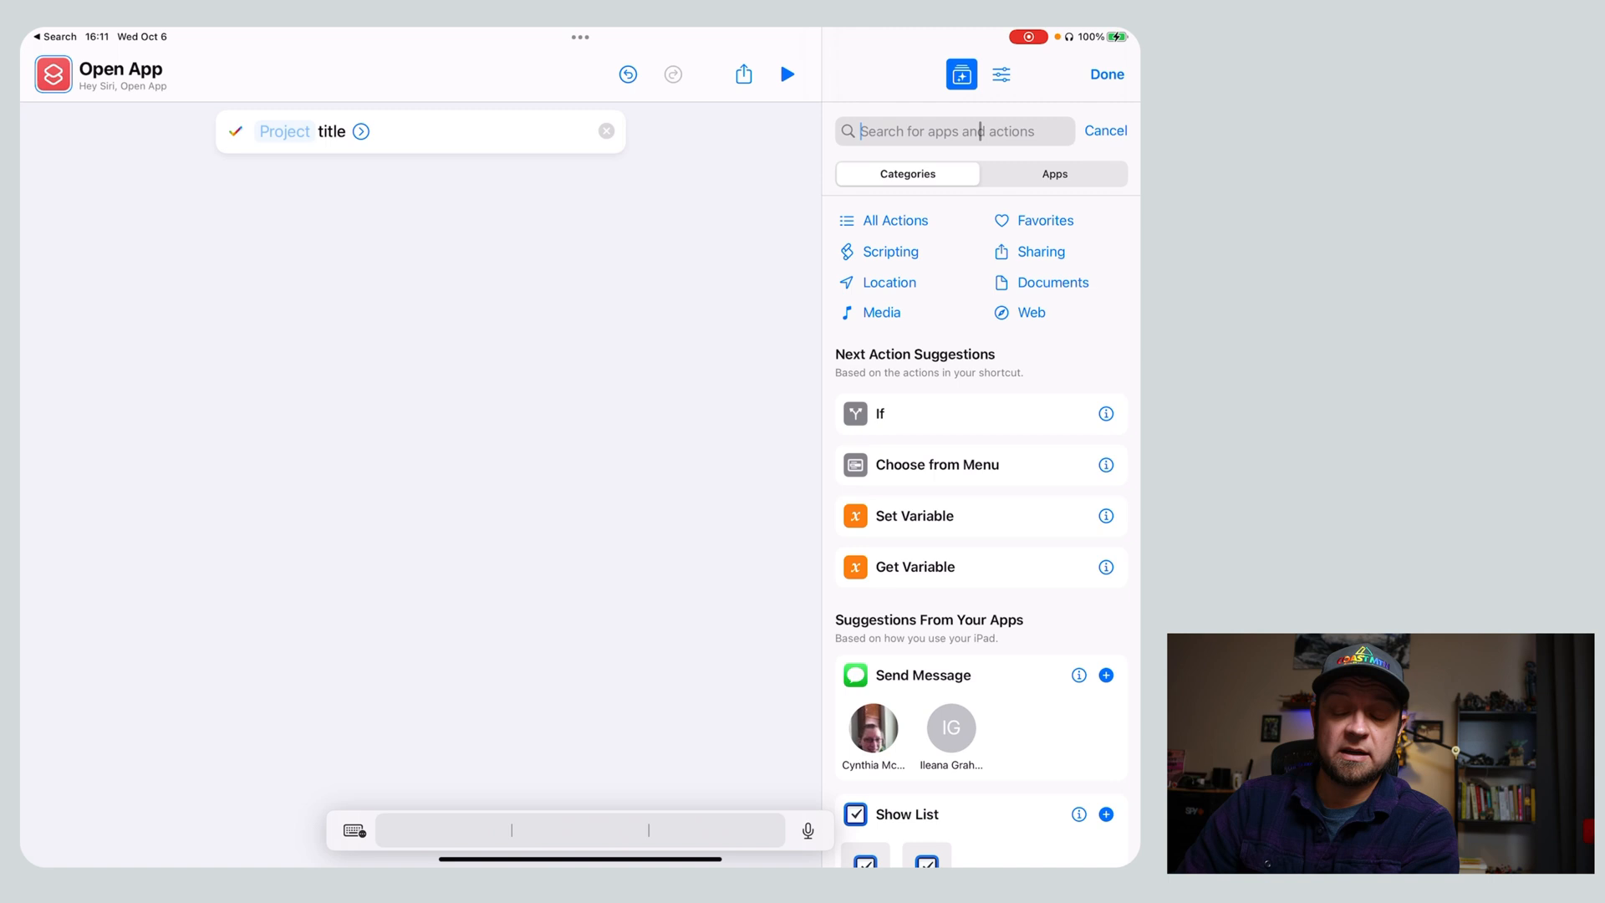
{"action": "type", "text": "Open"}
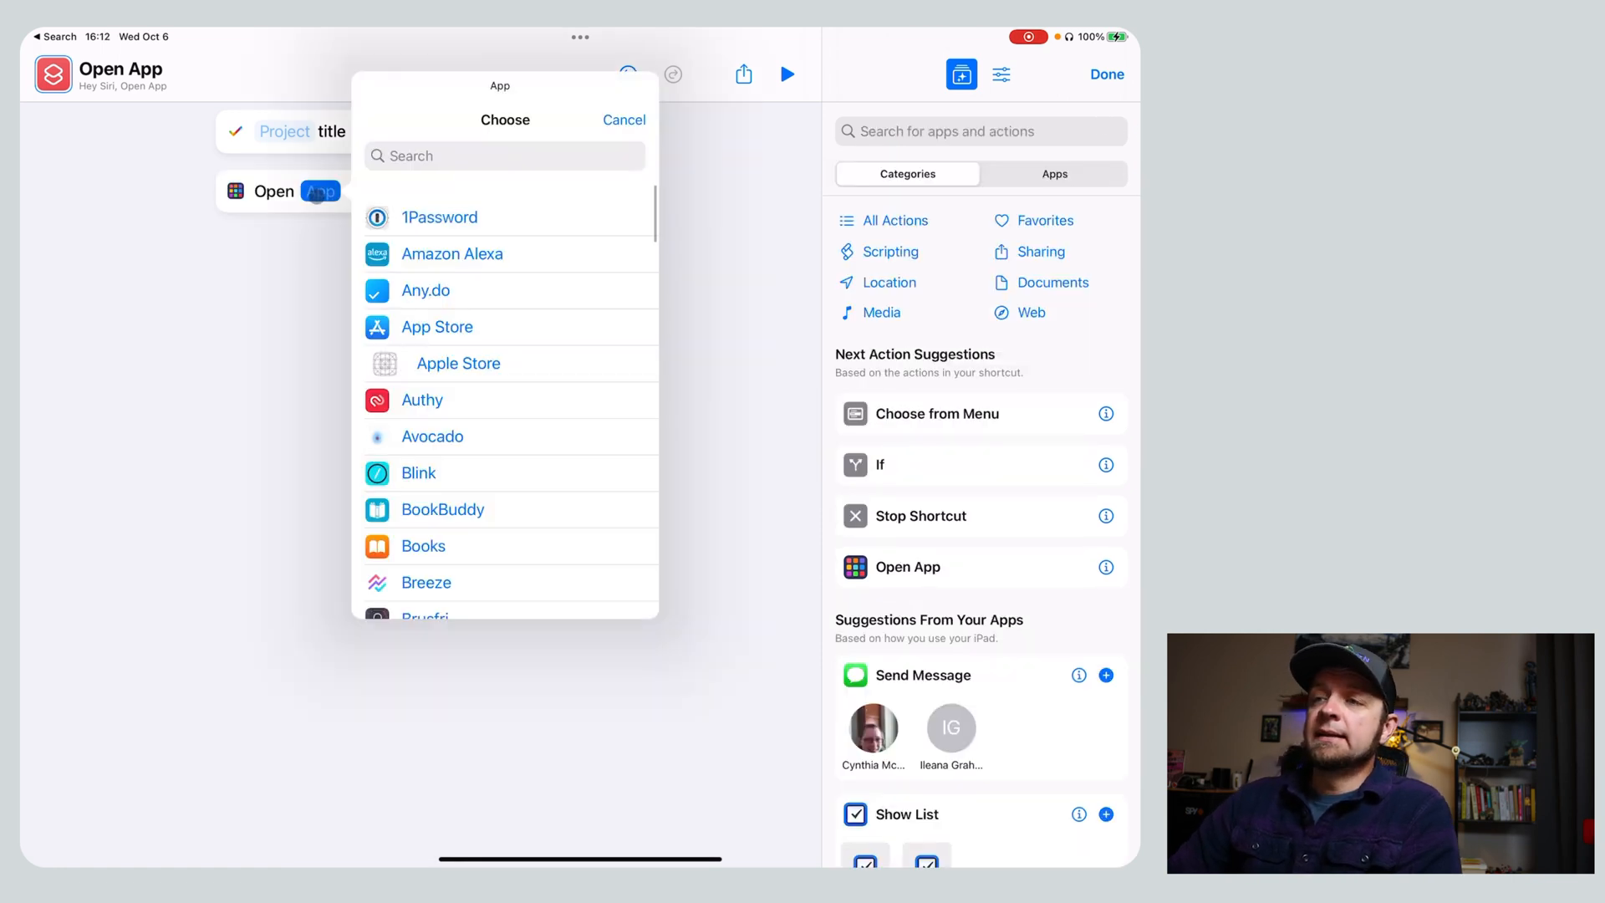
{"action": "left_click", "coordinate": [623, 120]}
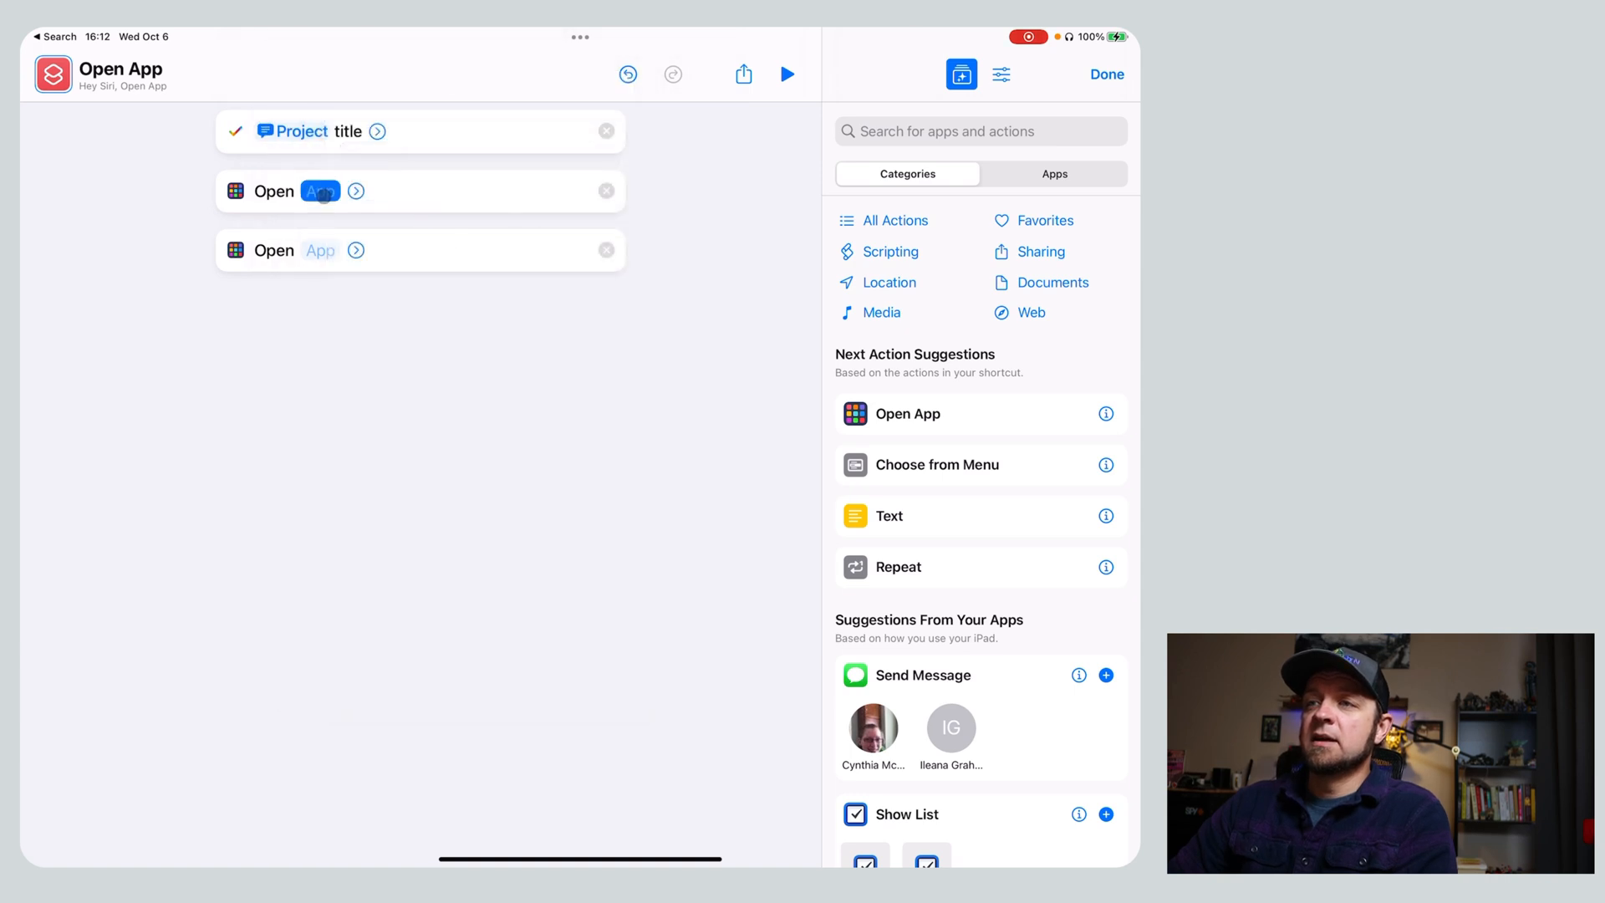
{"action": "left_click", "coordinate": [319, 250]}
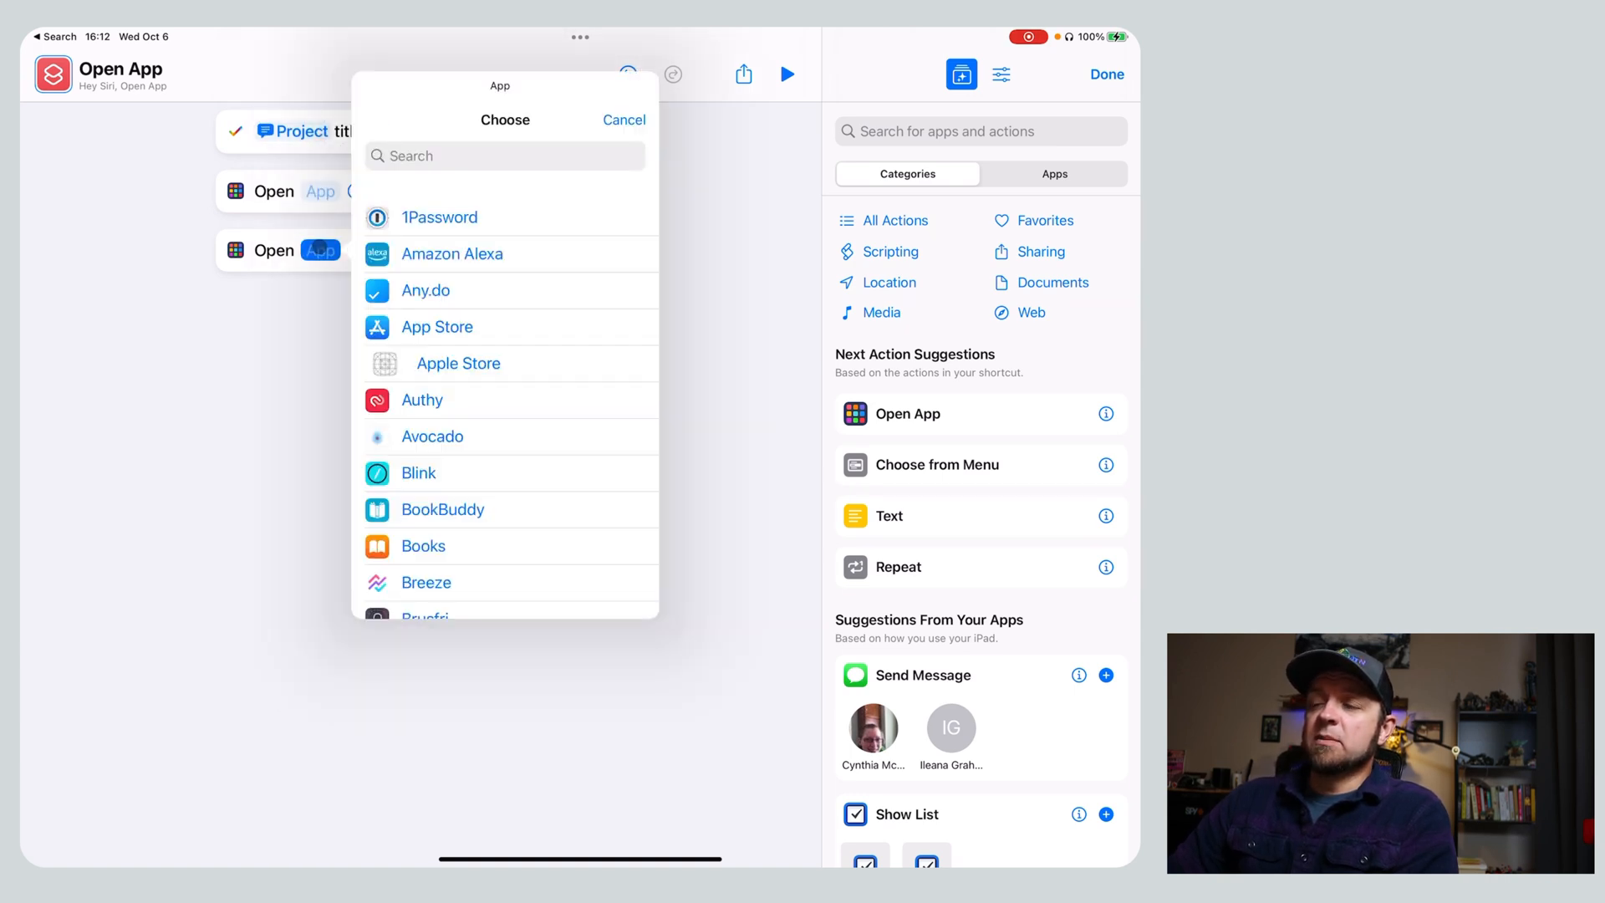
{"action": "left_click", "coordinate": [622, 120]}
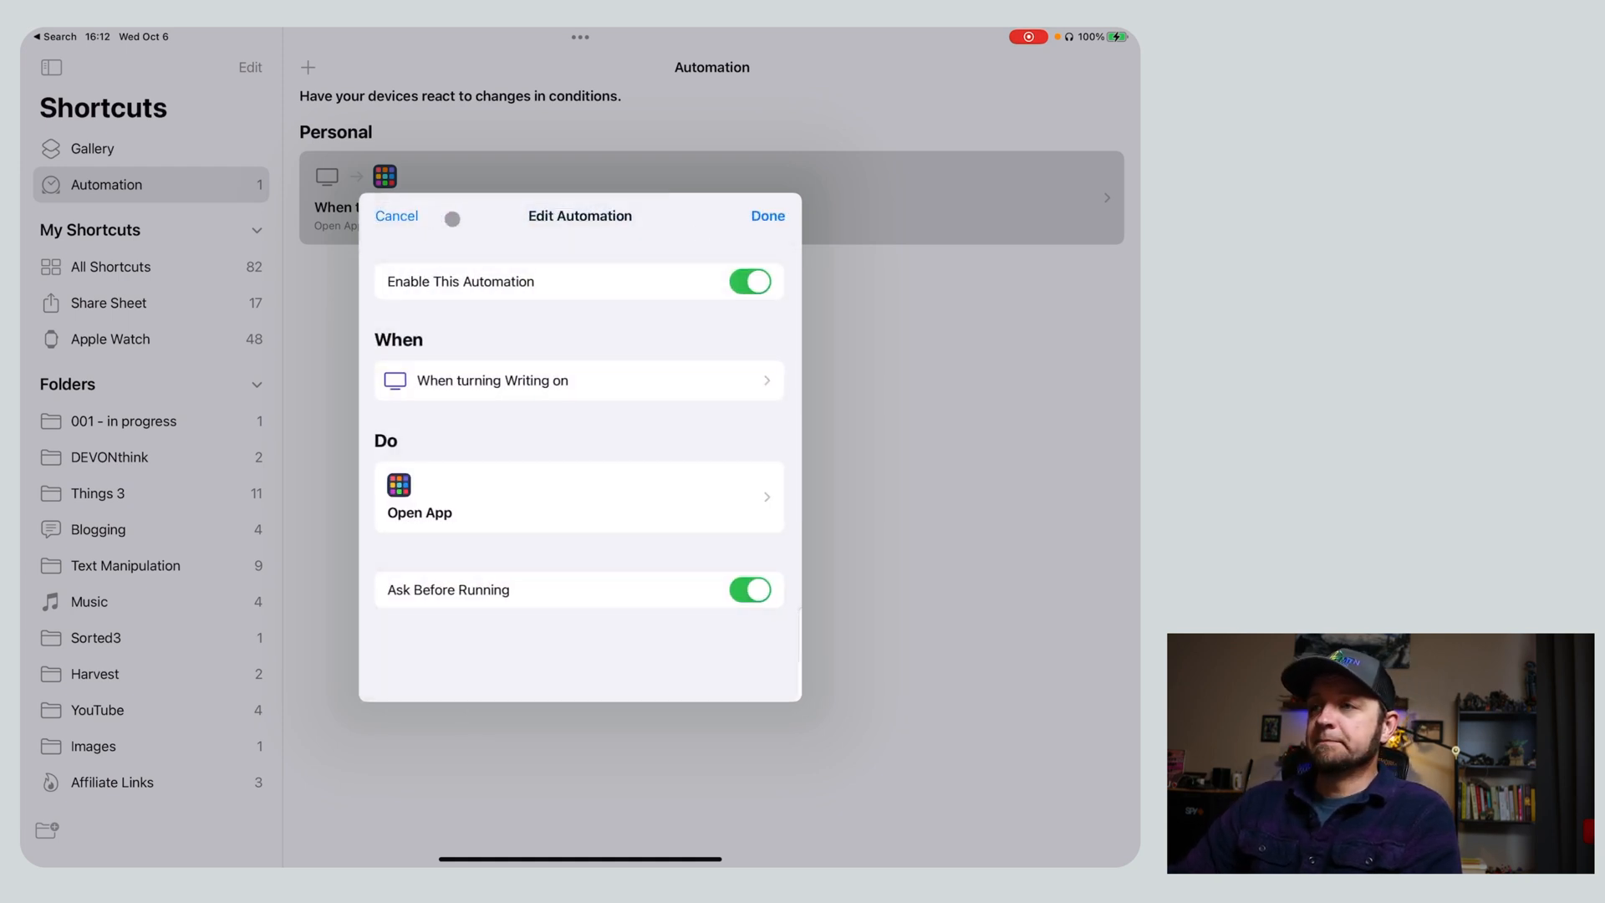
Cancel the Edit Automation sheet without saving.
{"action": "left_click", "coordinate": [766, 216]}
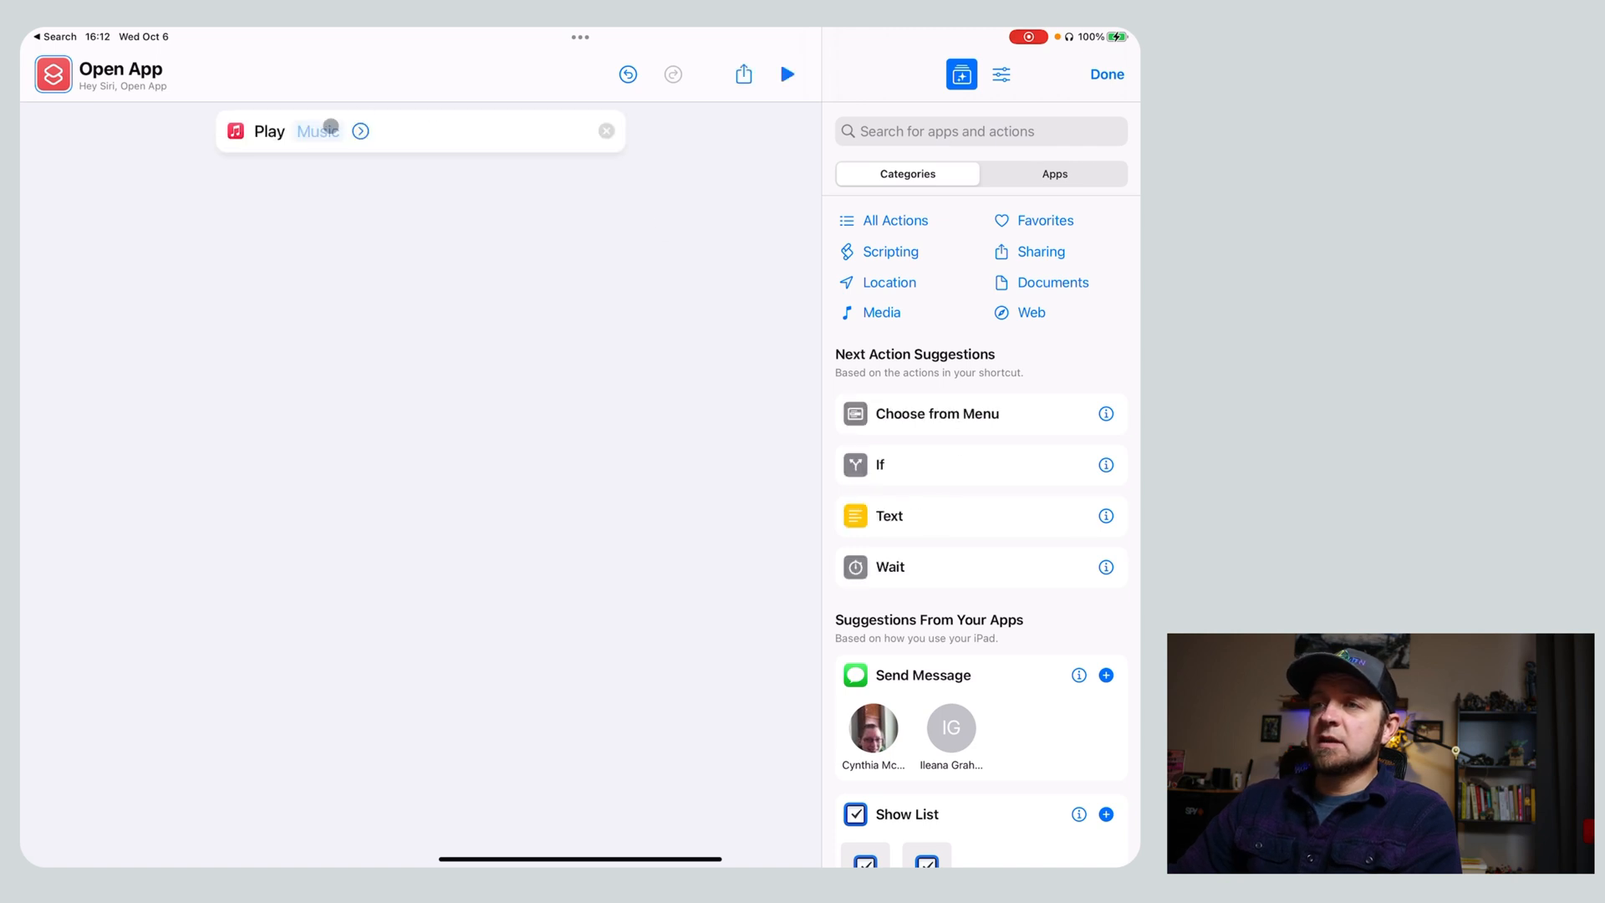
Set the Play action to the Colour Me In single from Listen Now, shuffling by Songs.
{"action": "left_click", "coordinate": [318, 131]}
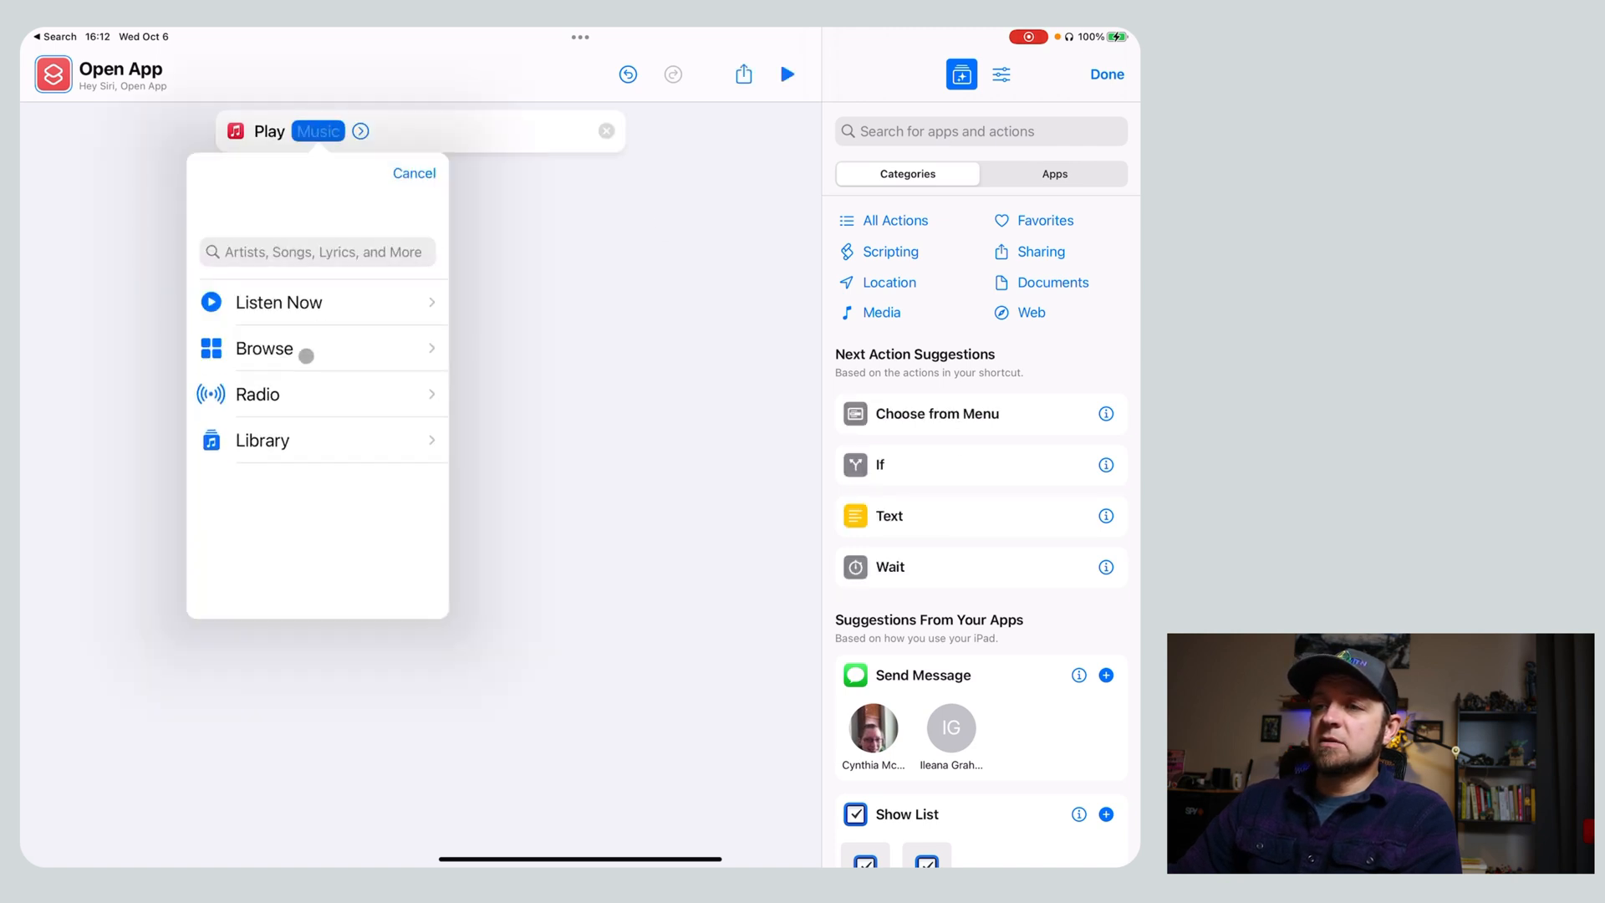
{"action": "left_click", "coordinate": [278, 302]}
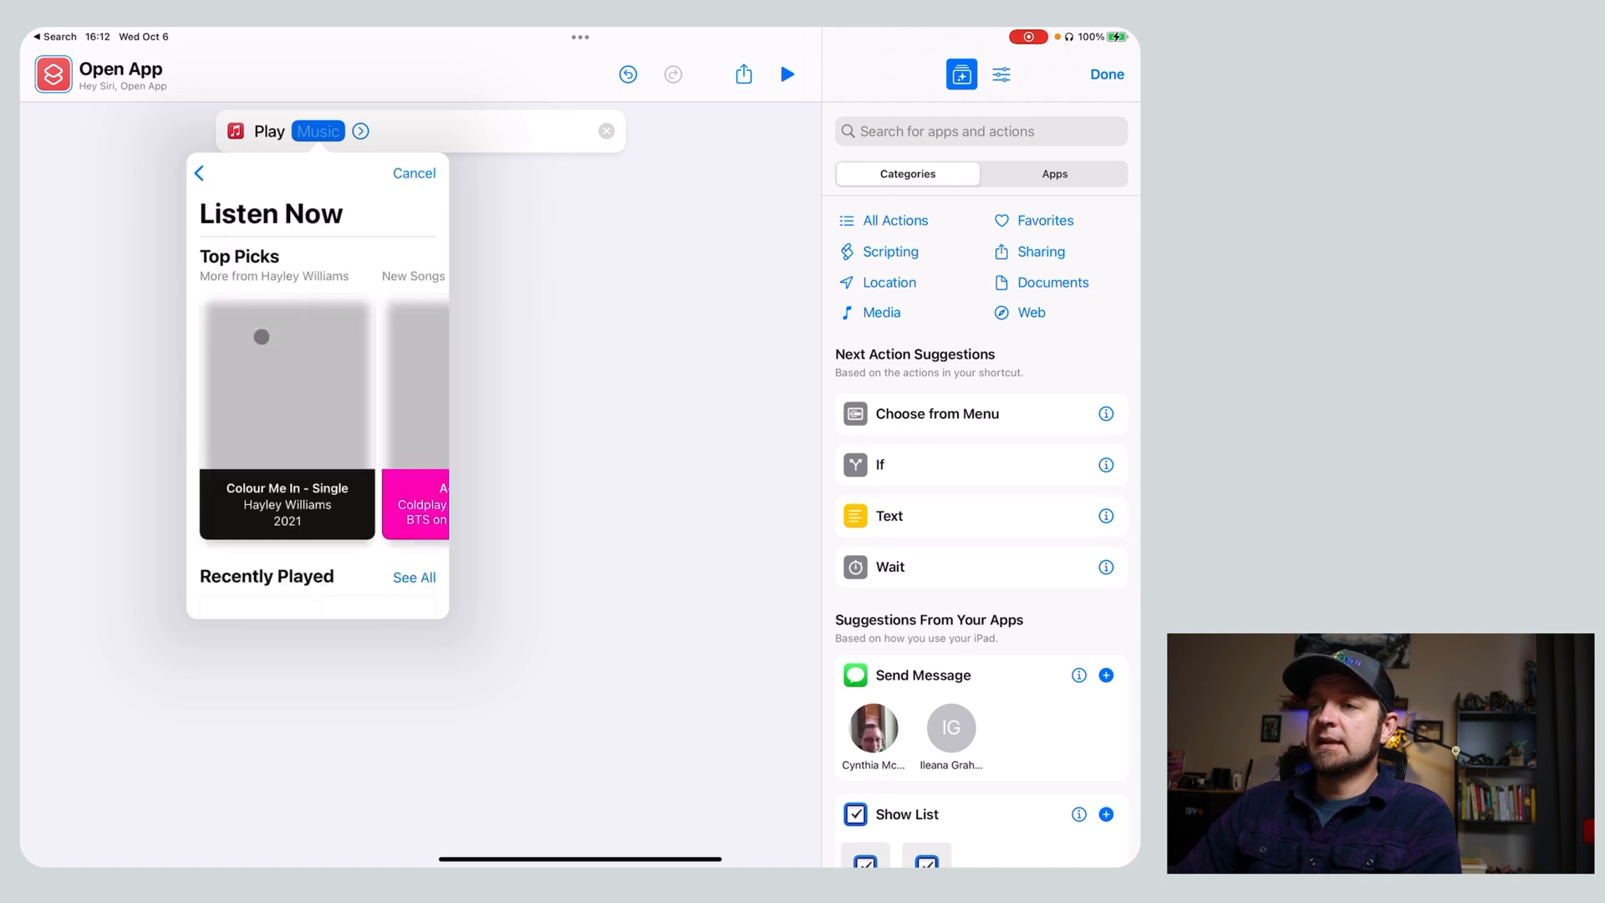
{"action": "left_click", "coordinate": [286, 387]}
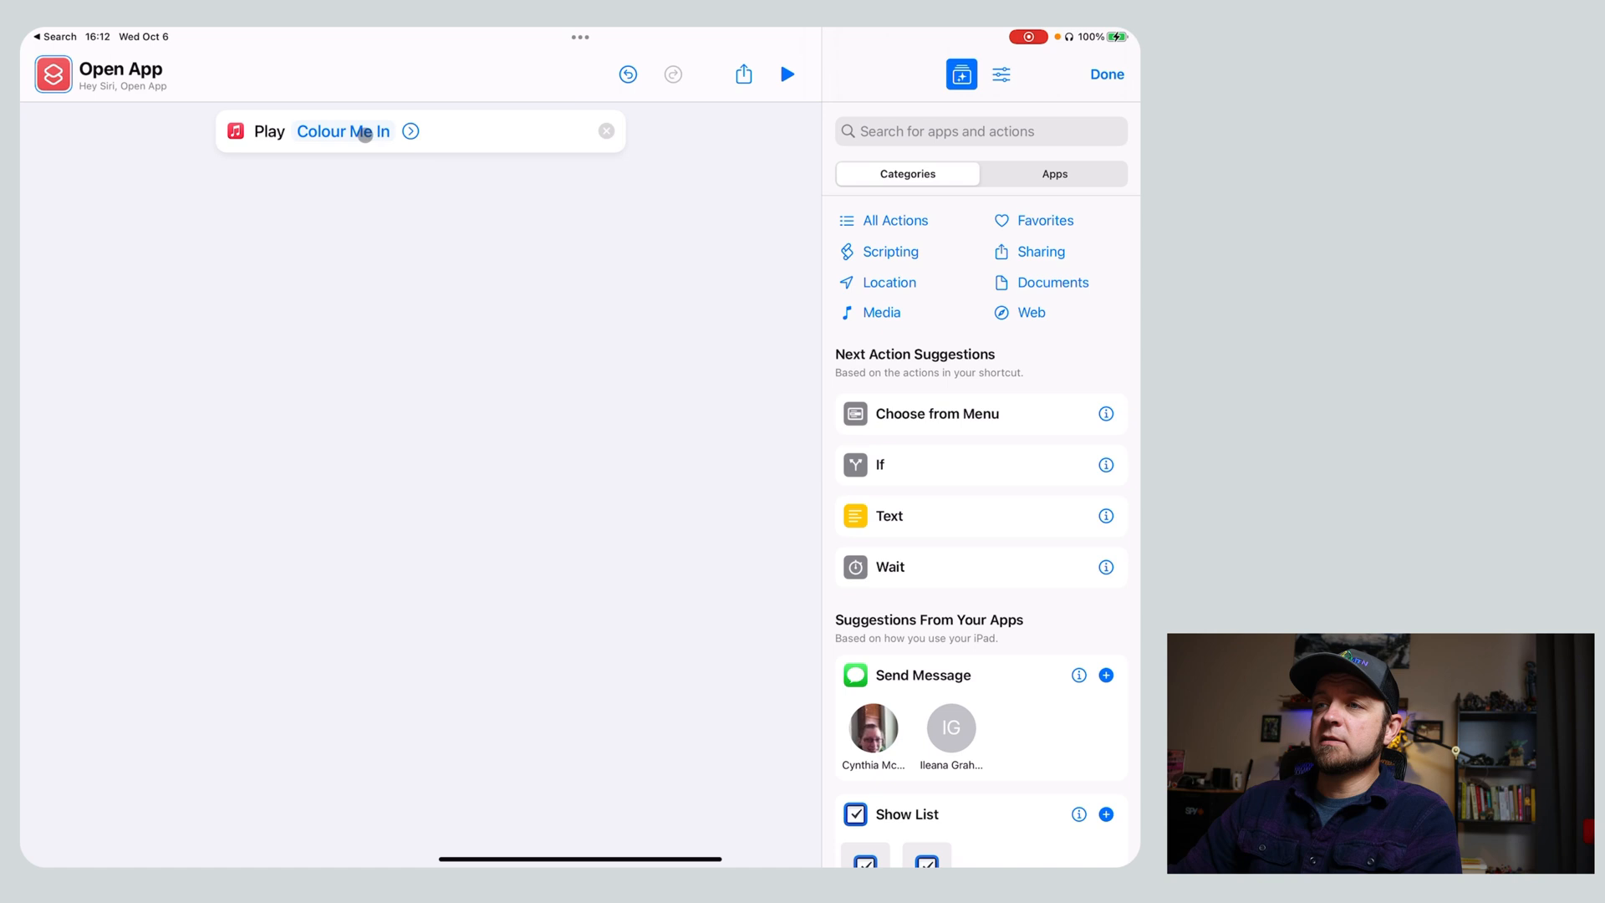
{"action": "left_click", "coordinate": [410, 132]}
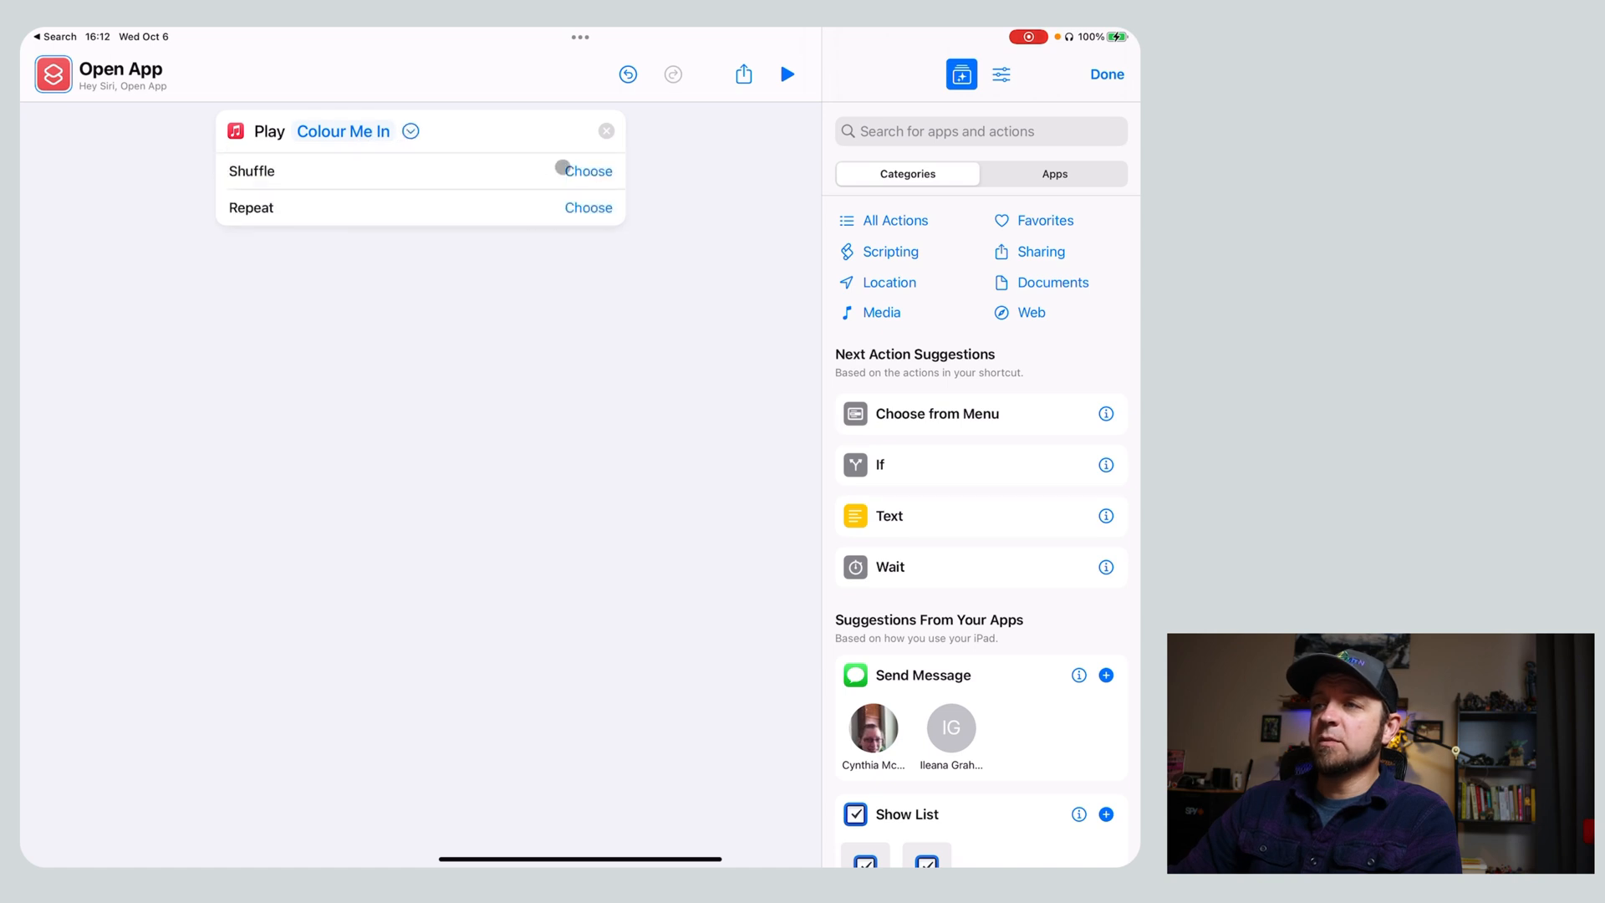
{"action": "left_click", "coordinate": [588, 171]}
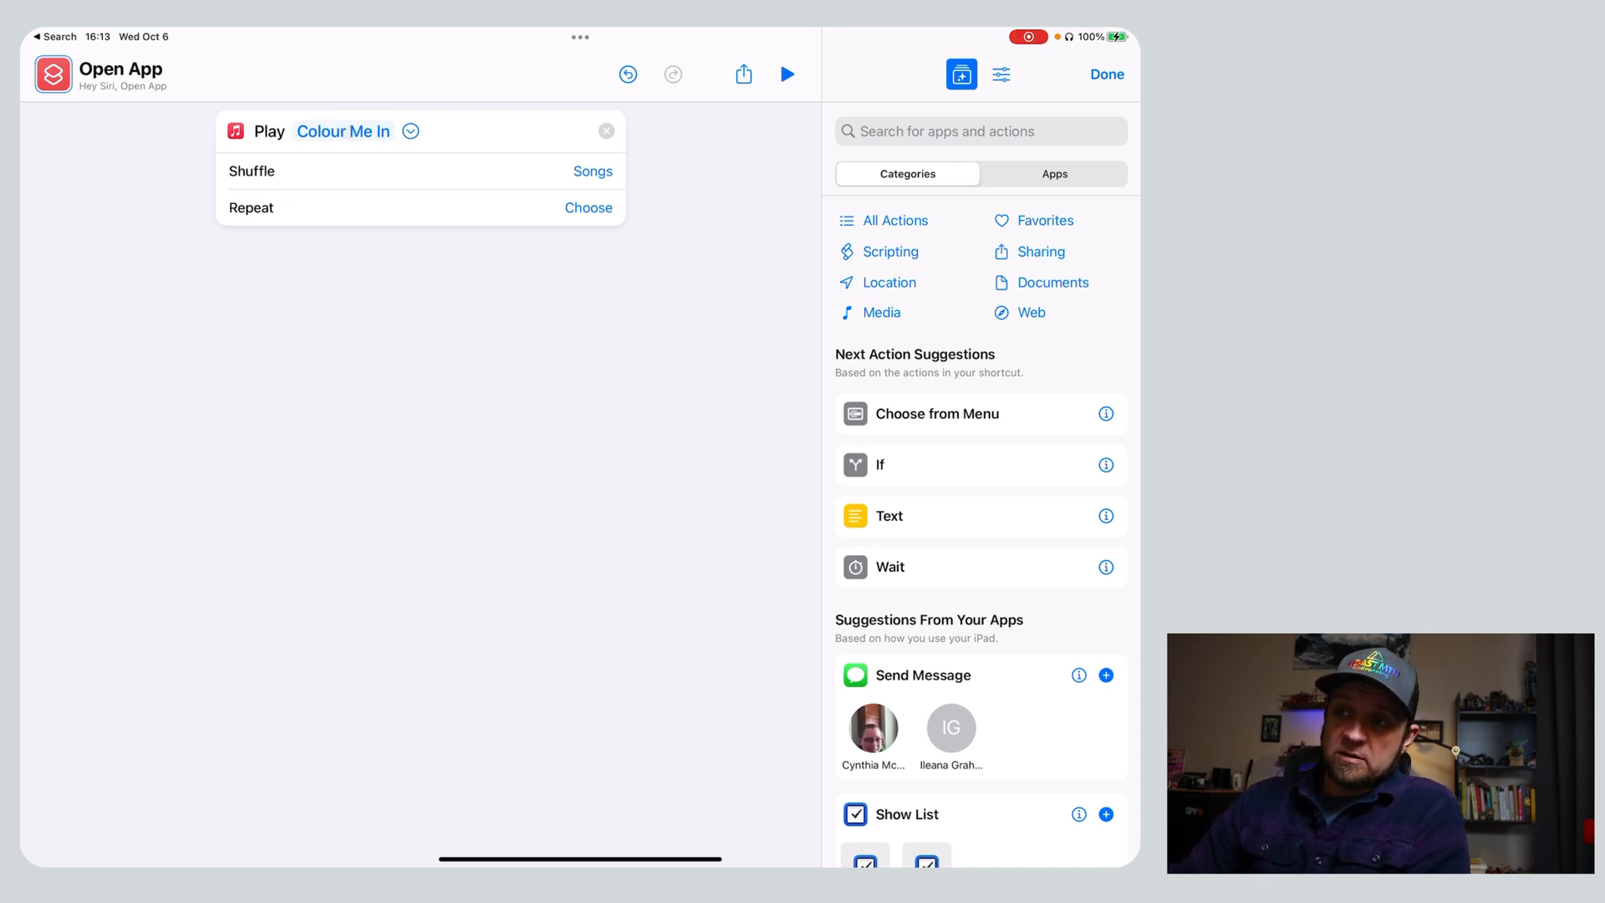
{"action": "left_click", "coordinate": [977, 131]}
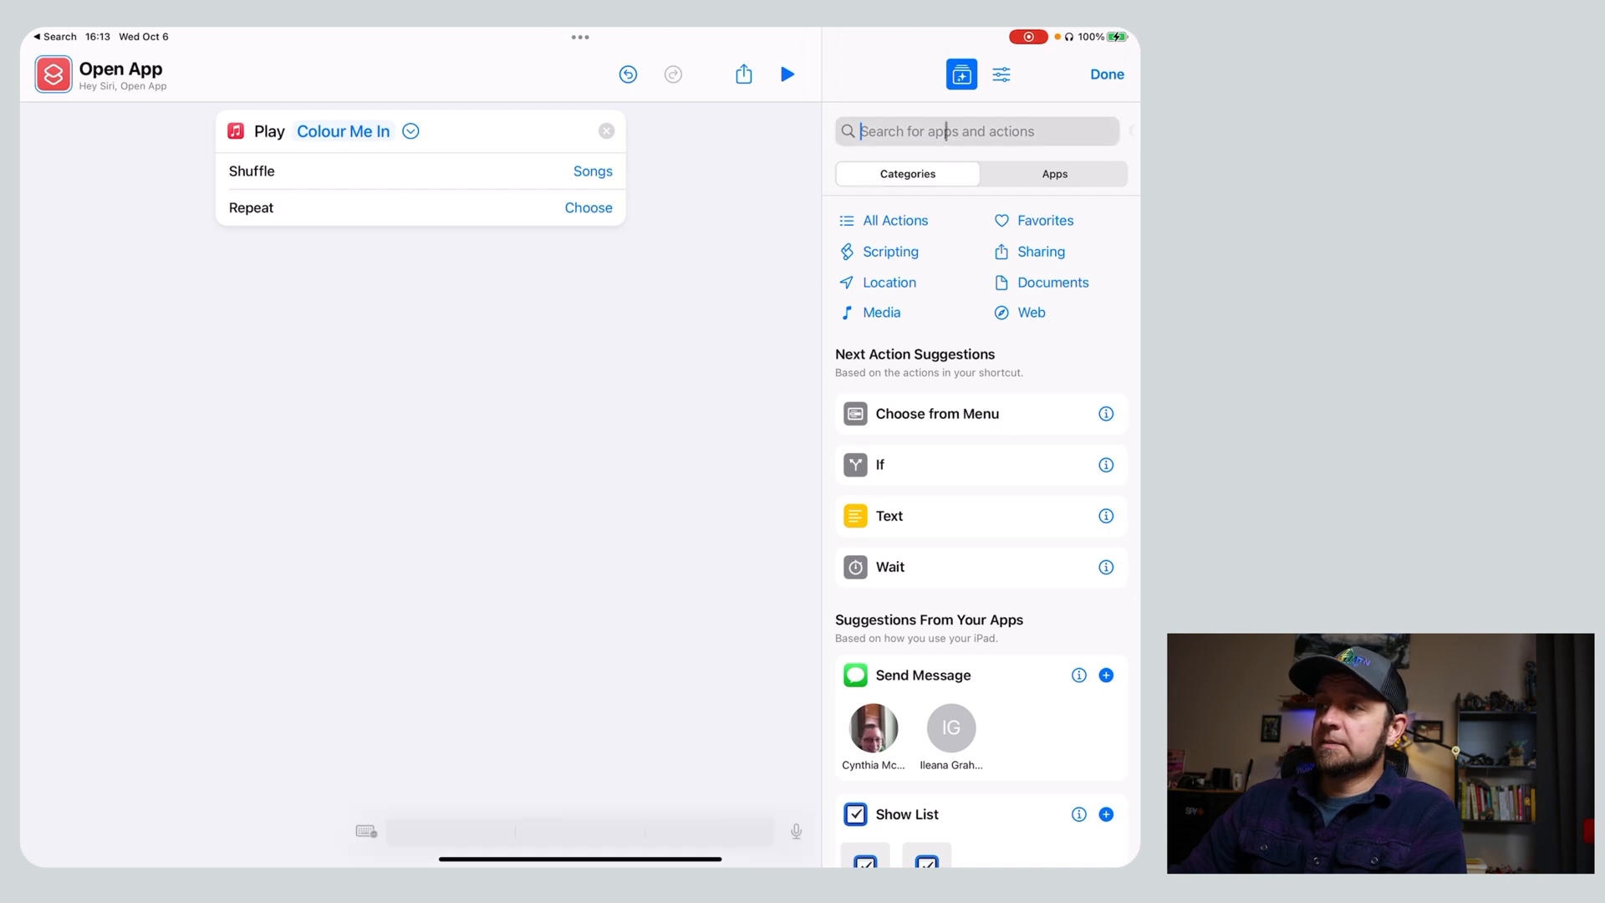
Search 'Open' and add an Open App action set to Avocado.
{"action": "type", "text": "Open"}
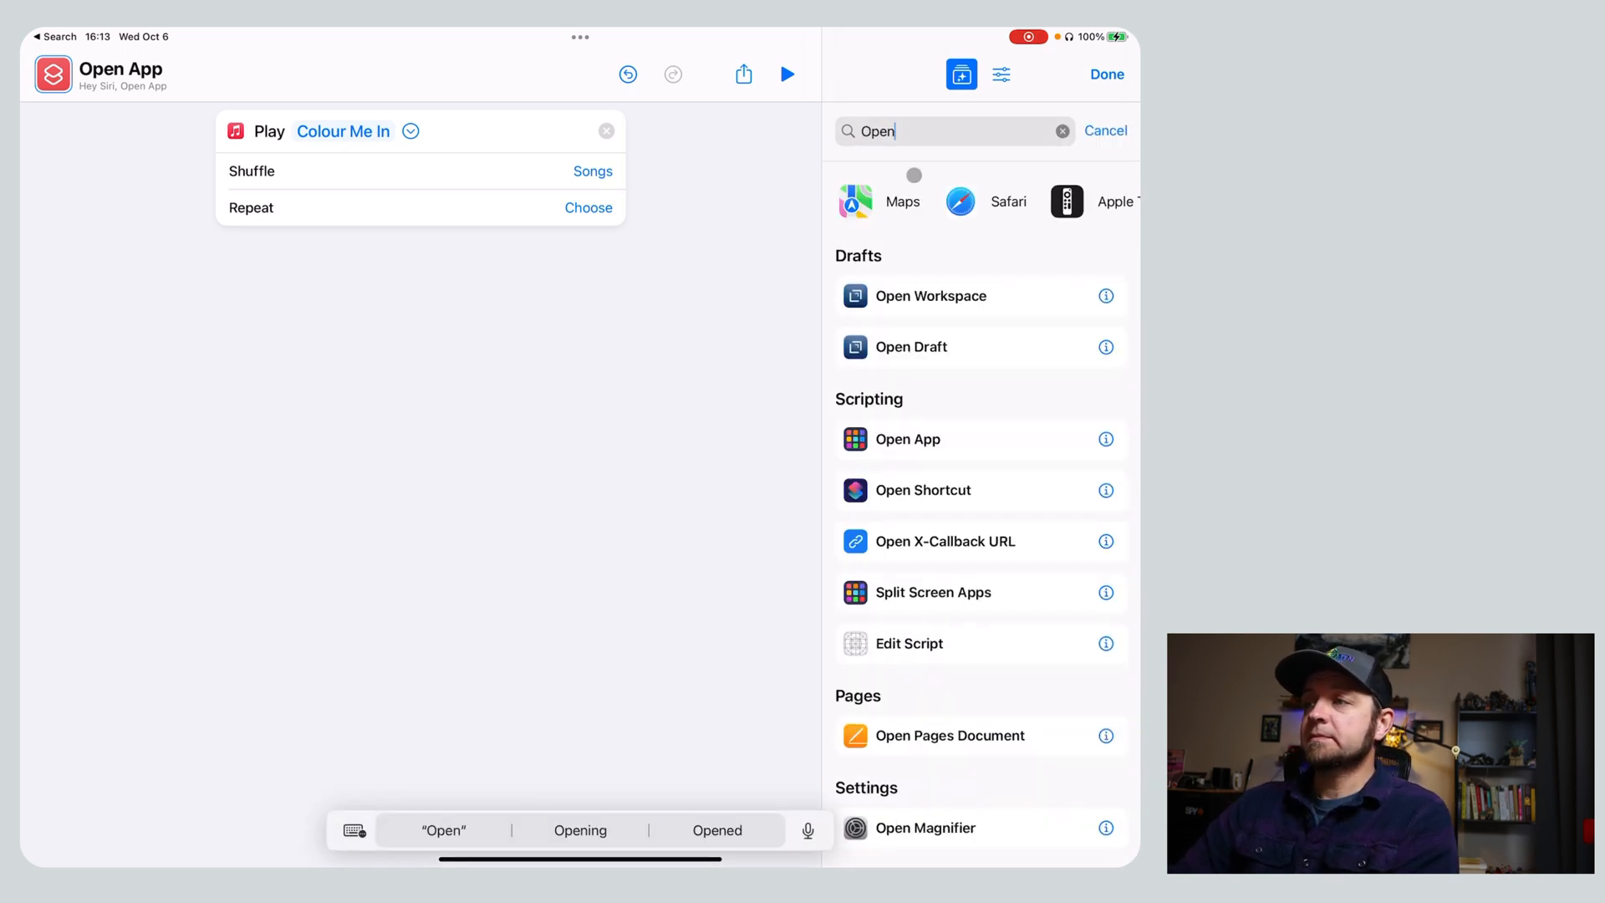
{"action": "left_click", "coordinate": [907, 438]}
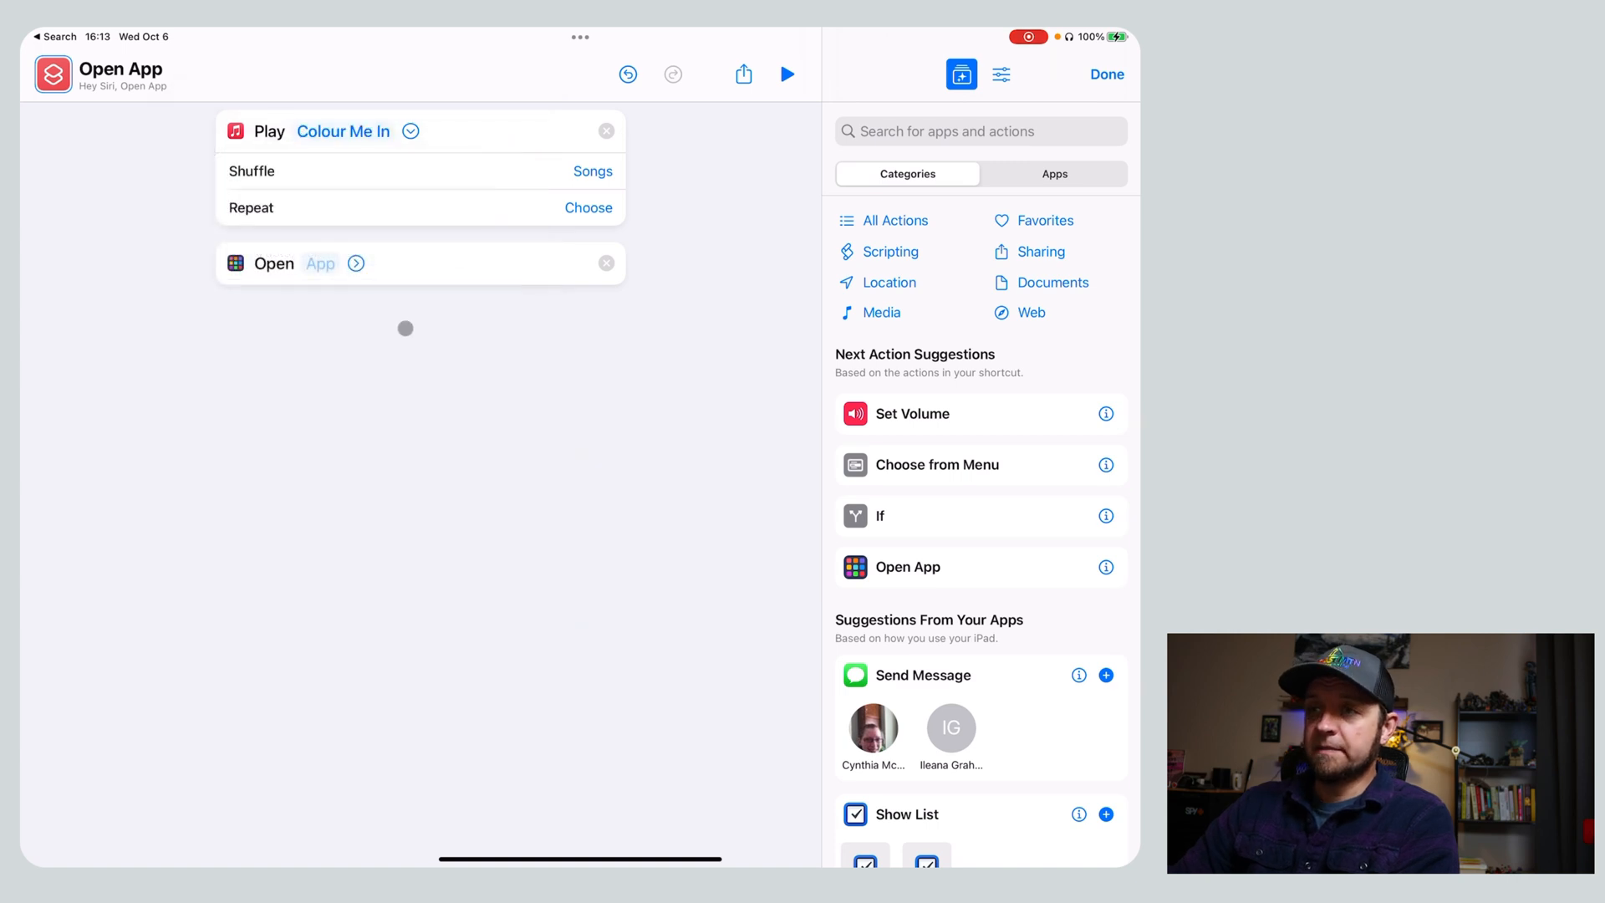
{"action": "left_click", "coordinate": [319, 264]}
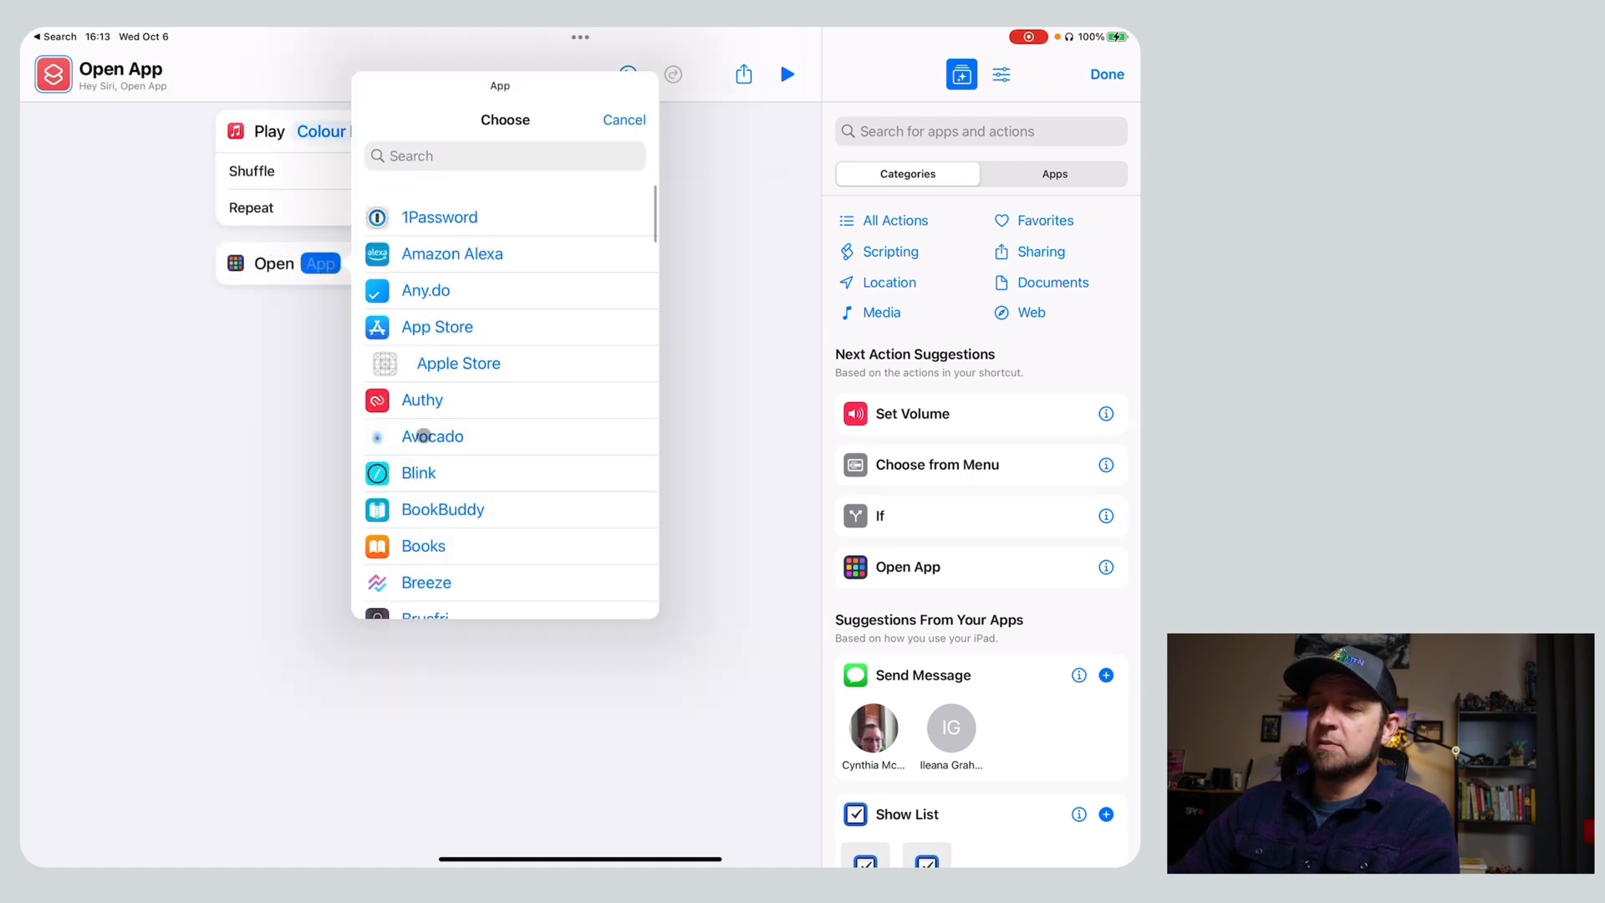
{"action": "left_click", "coordinate": [431, 436]}
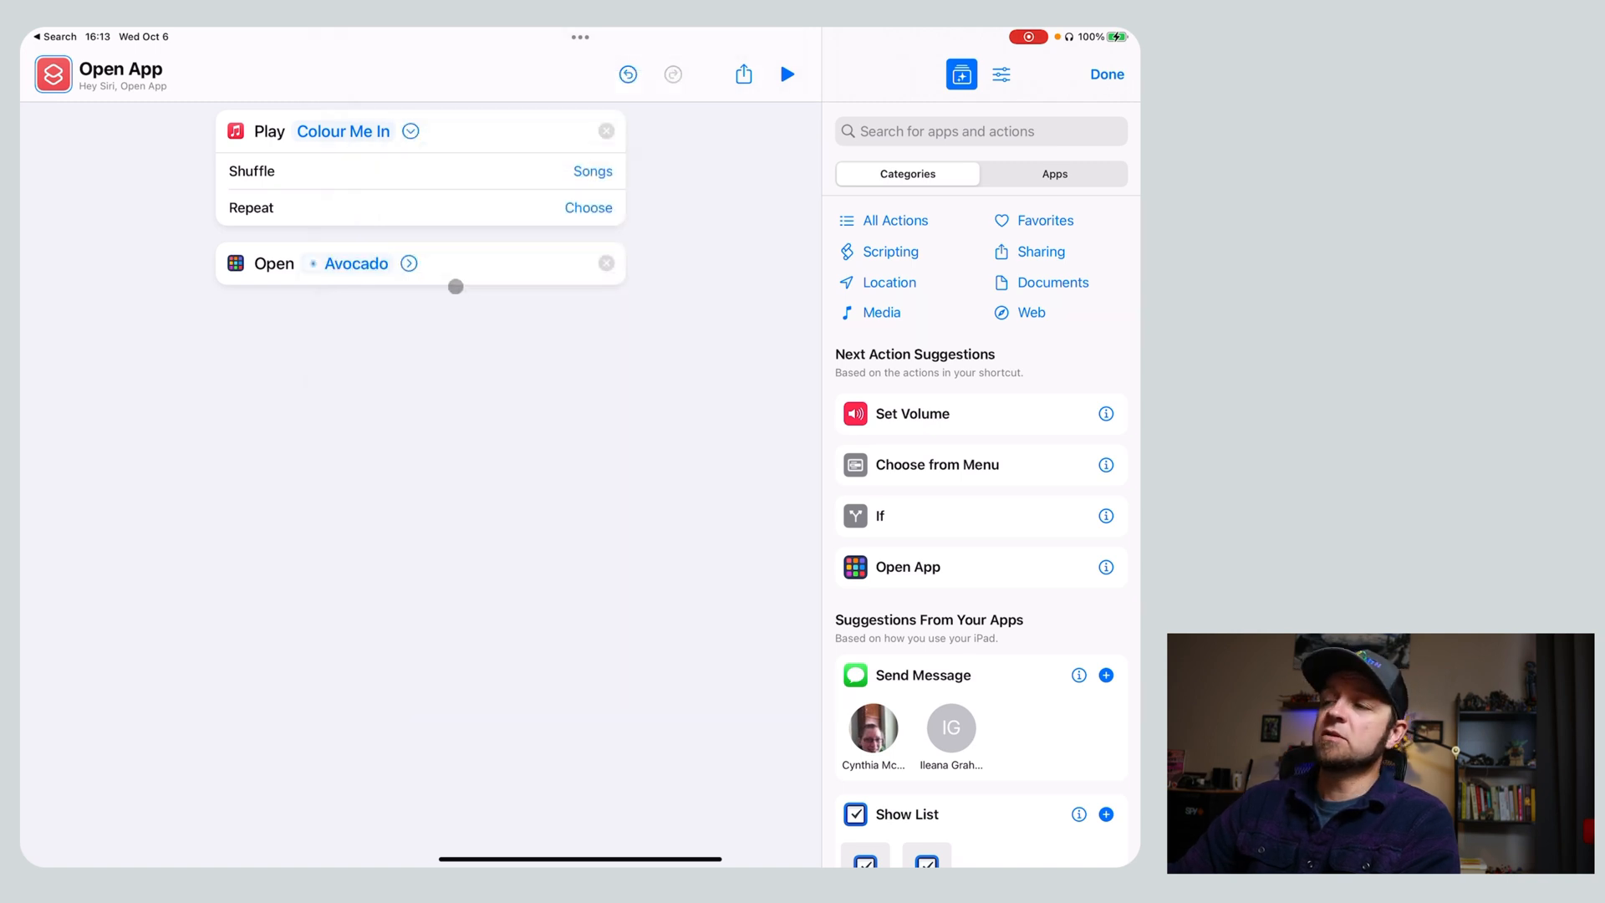
{"action": "left_click_drag", "start_coordinate": [454, 287], "coordinate": [516, 645]}
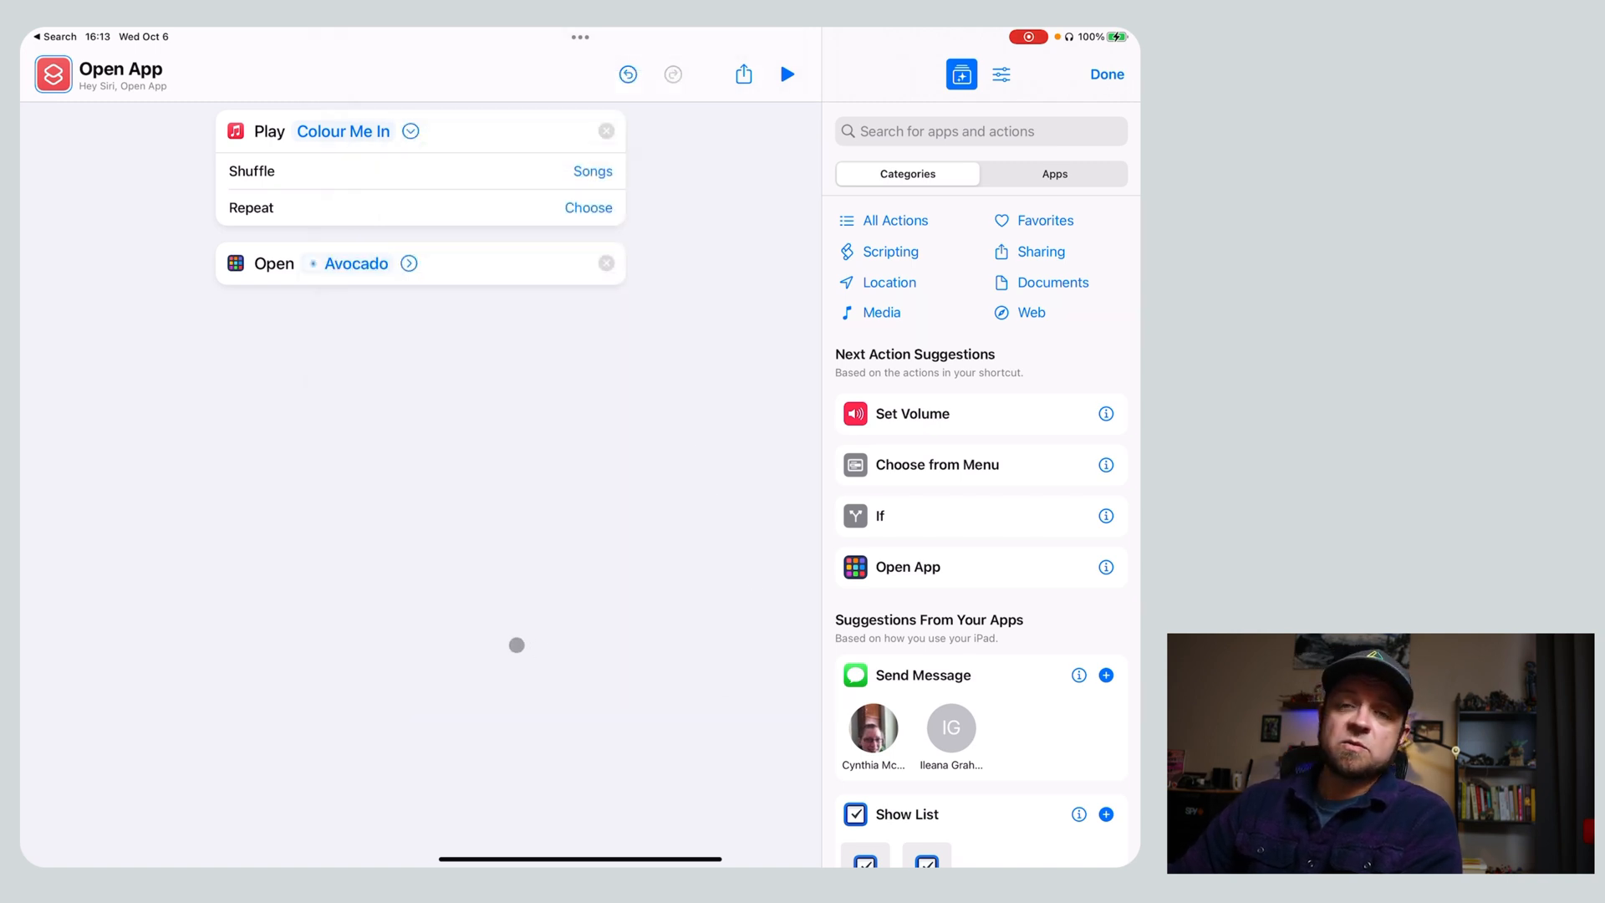
Change the app to BookBuddy, reveal the Slide Over option, and finish editing.
{"action": "left_click", "coordinate": [357, 264]}
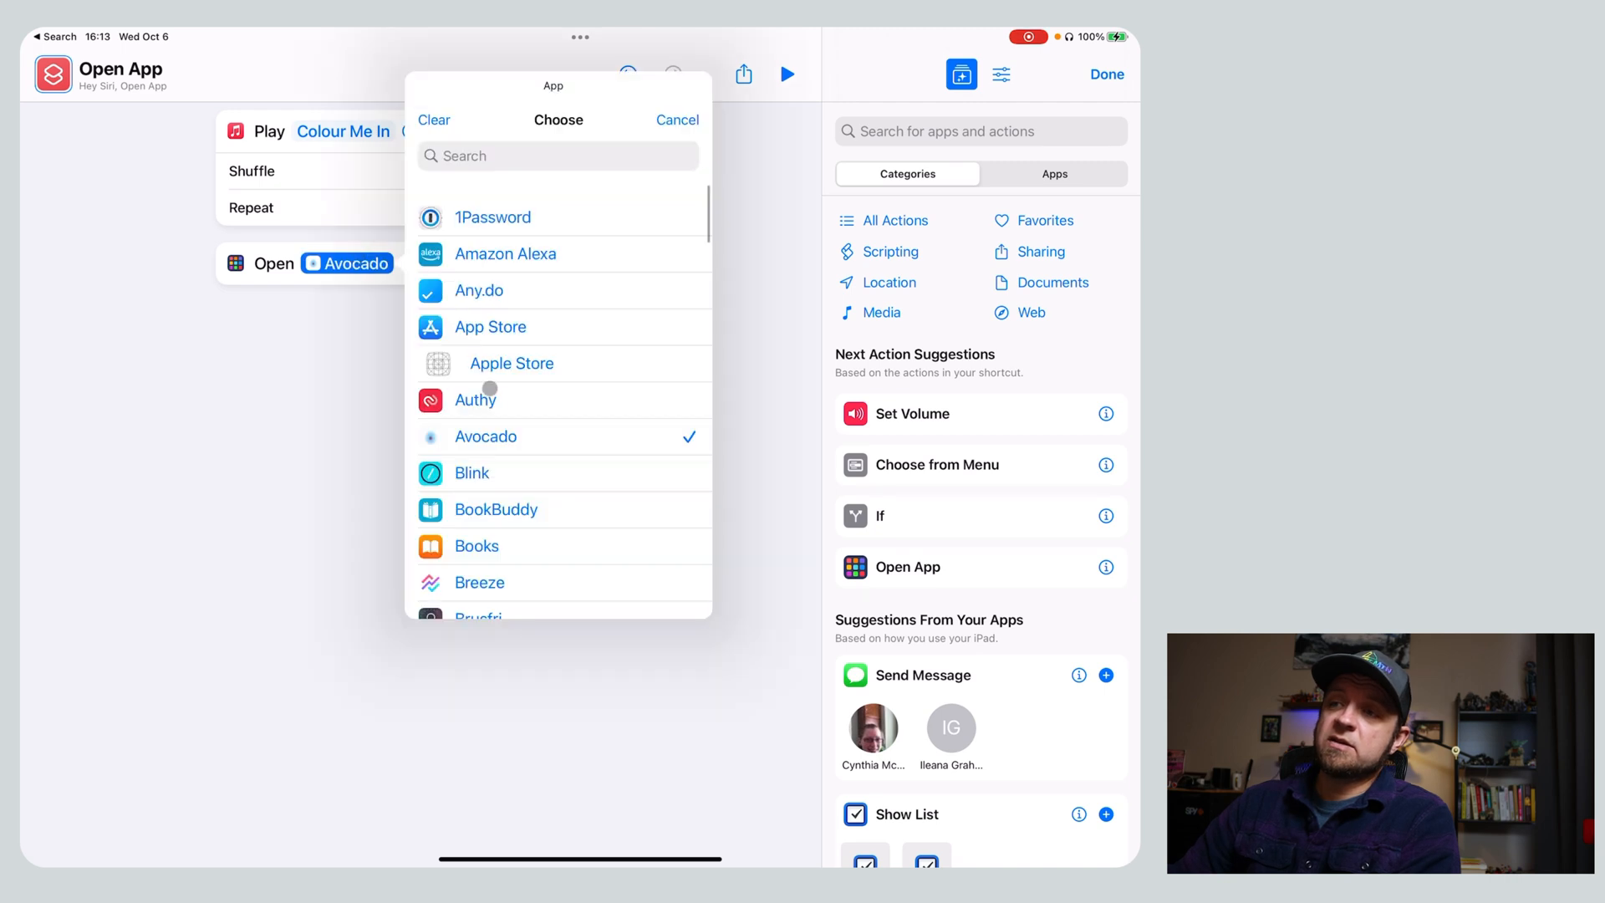
{"action": "left_click", "coordinate": [496, 510]}
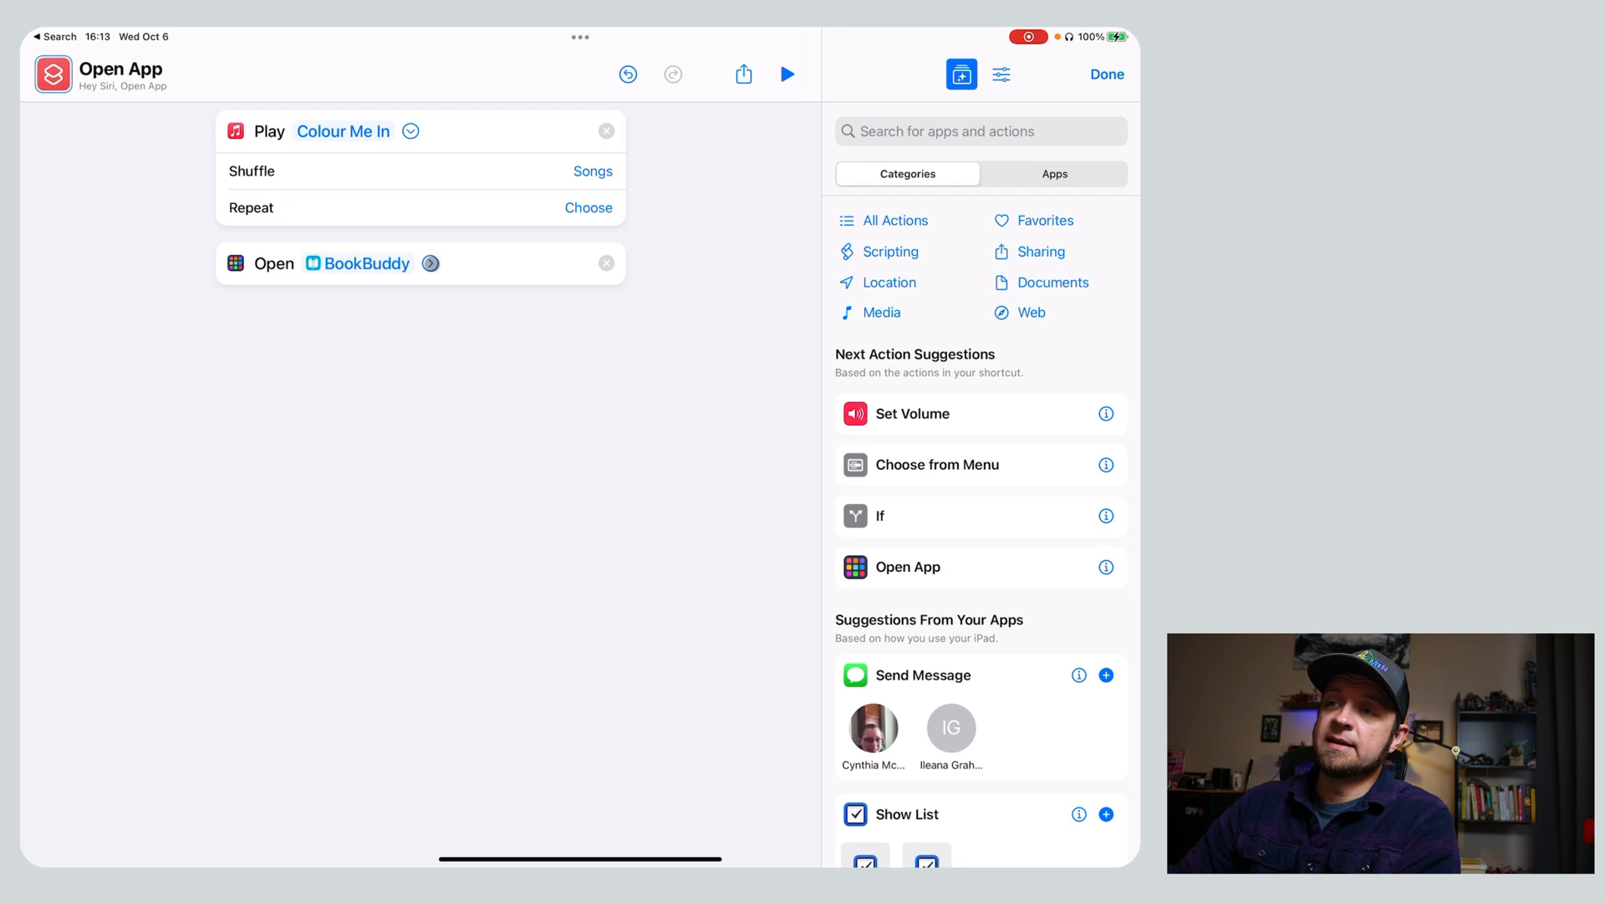
{"action": "left_click", "coordinate": [430, 263]}
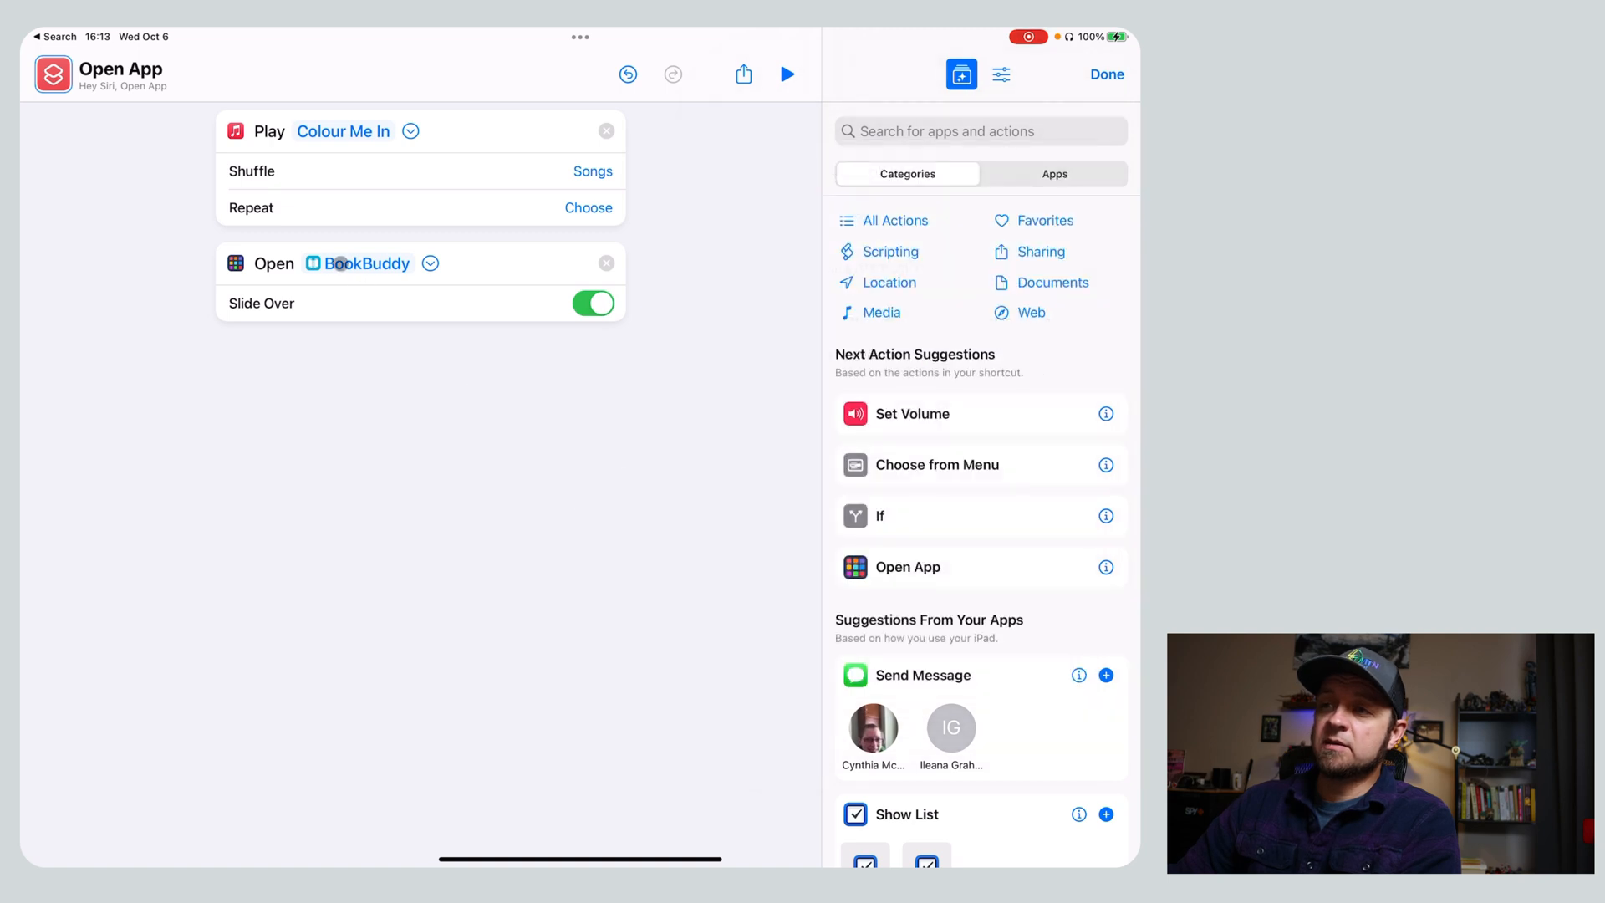
{"action": "left_click", "coordinate": [365, 263]}
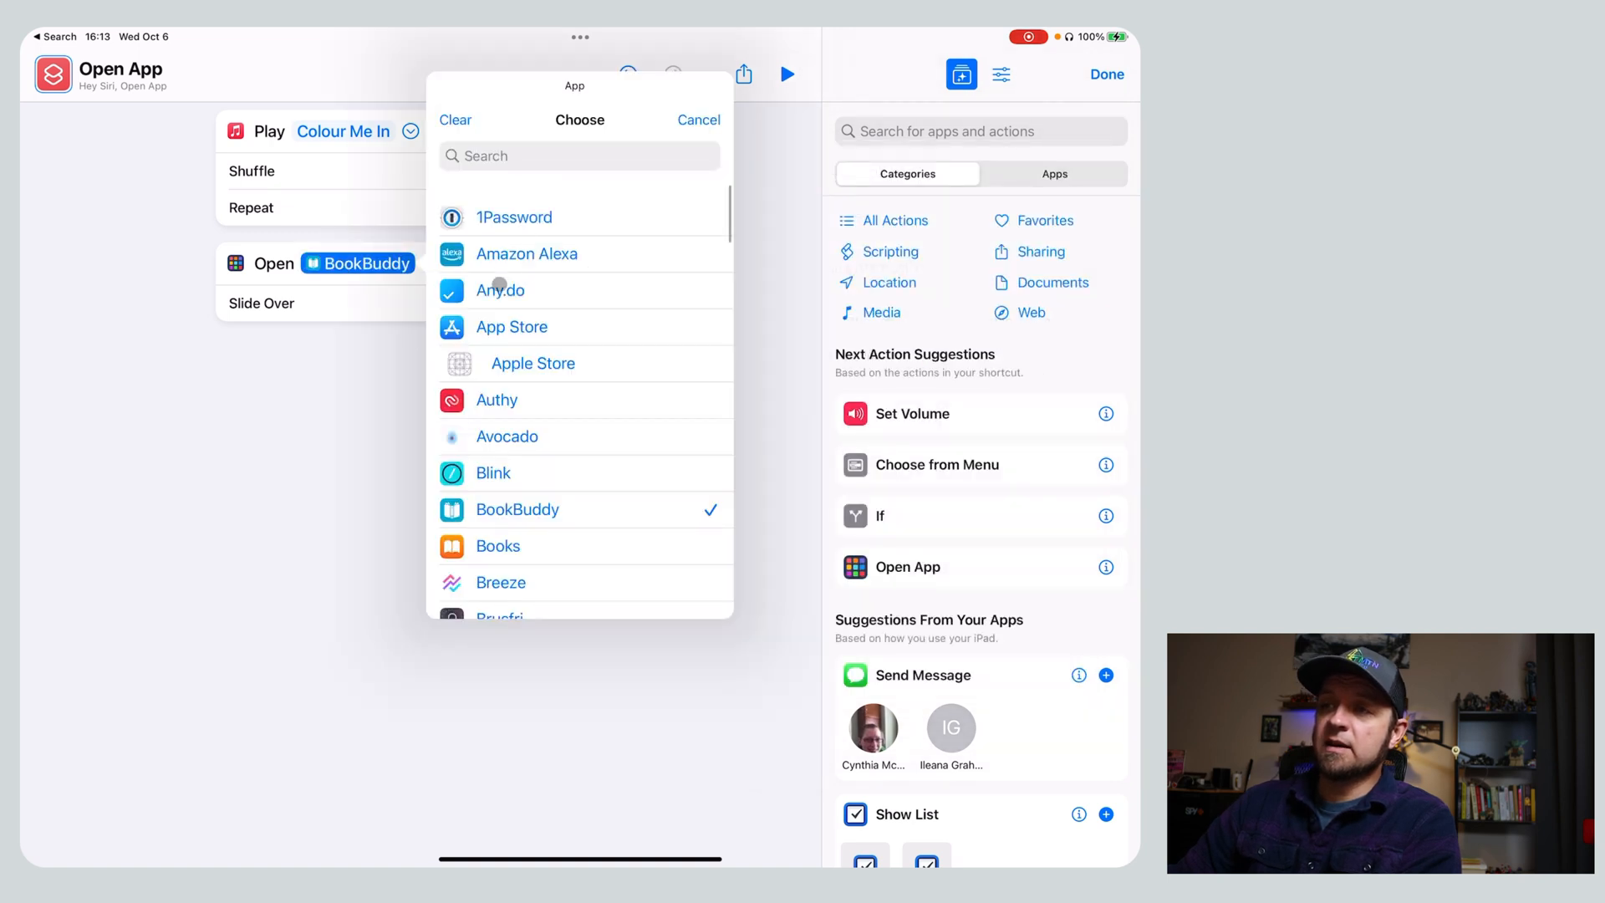
{"action": "left_click", "coordinate": [500, 290]}
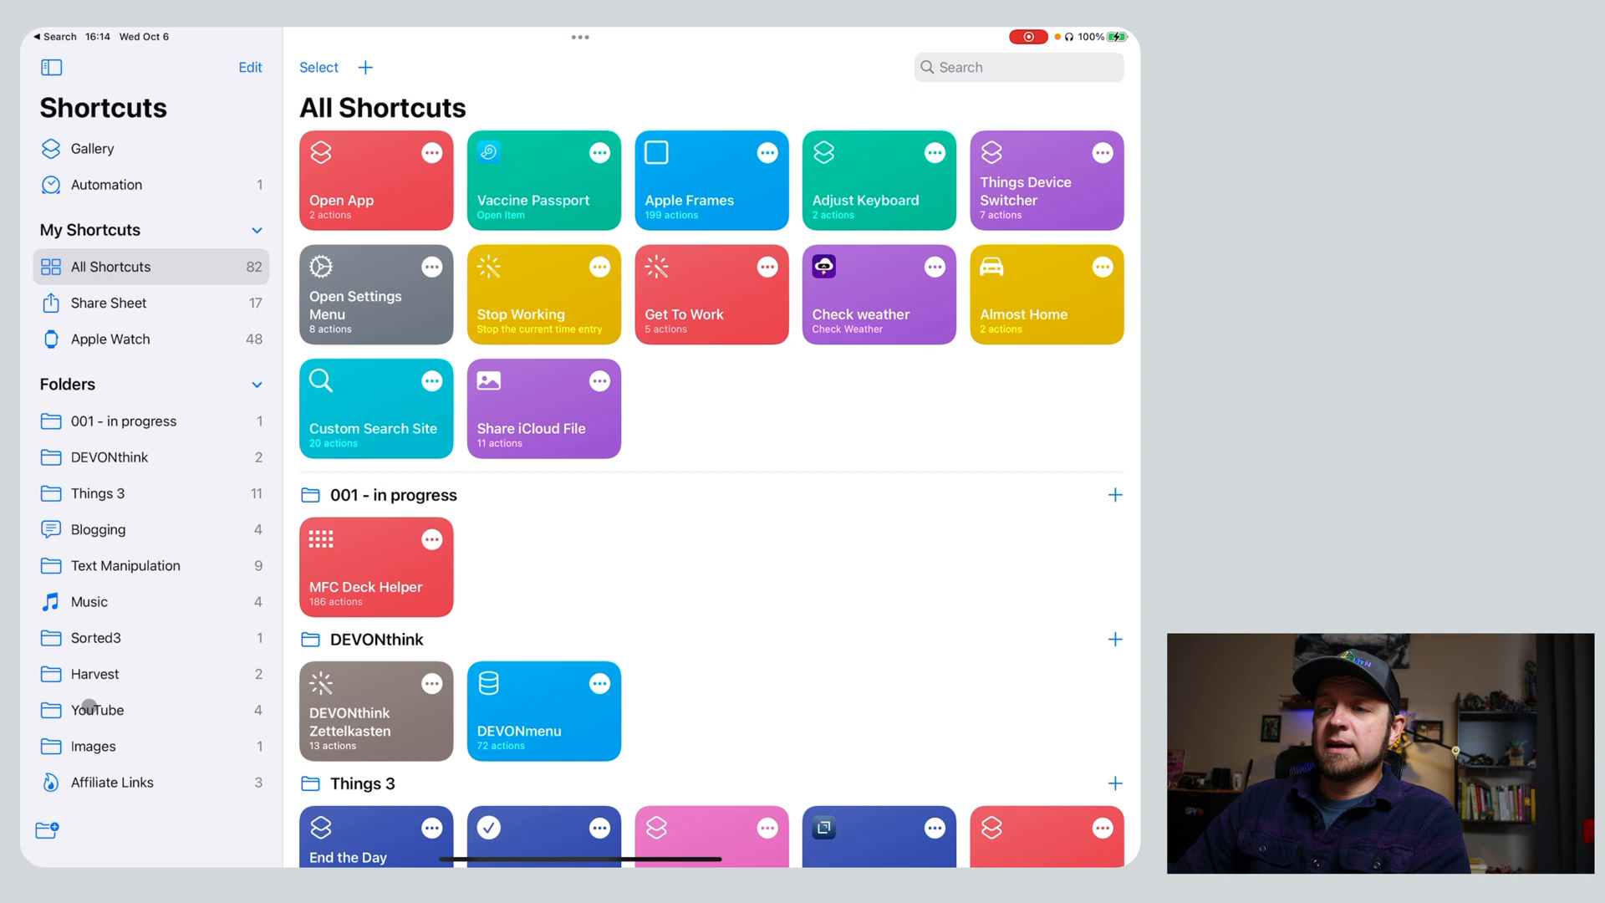
Open YouTube Description from the YouTube folder and scroll through its actions.
{"action": "left_click", "coordinate": [96, 710]}
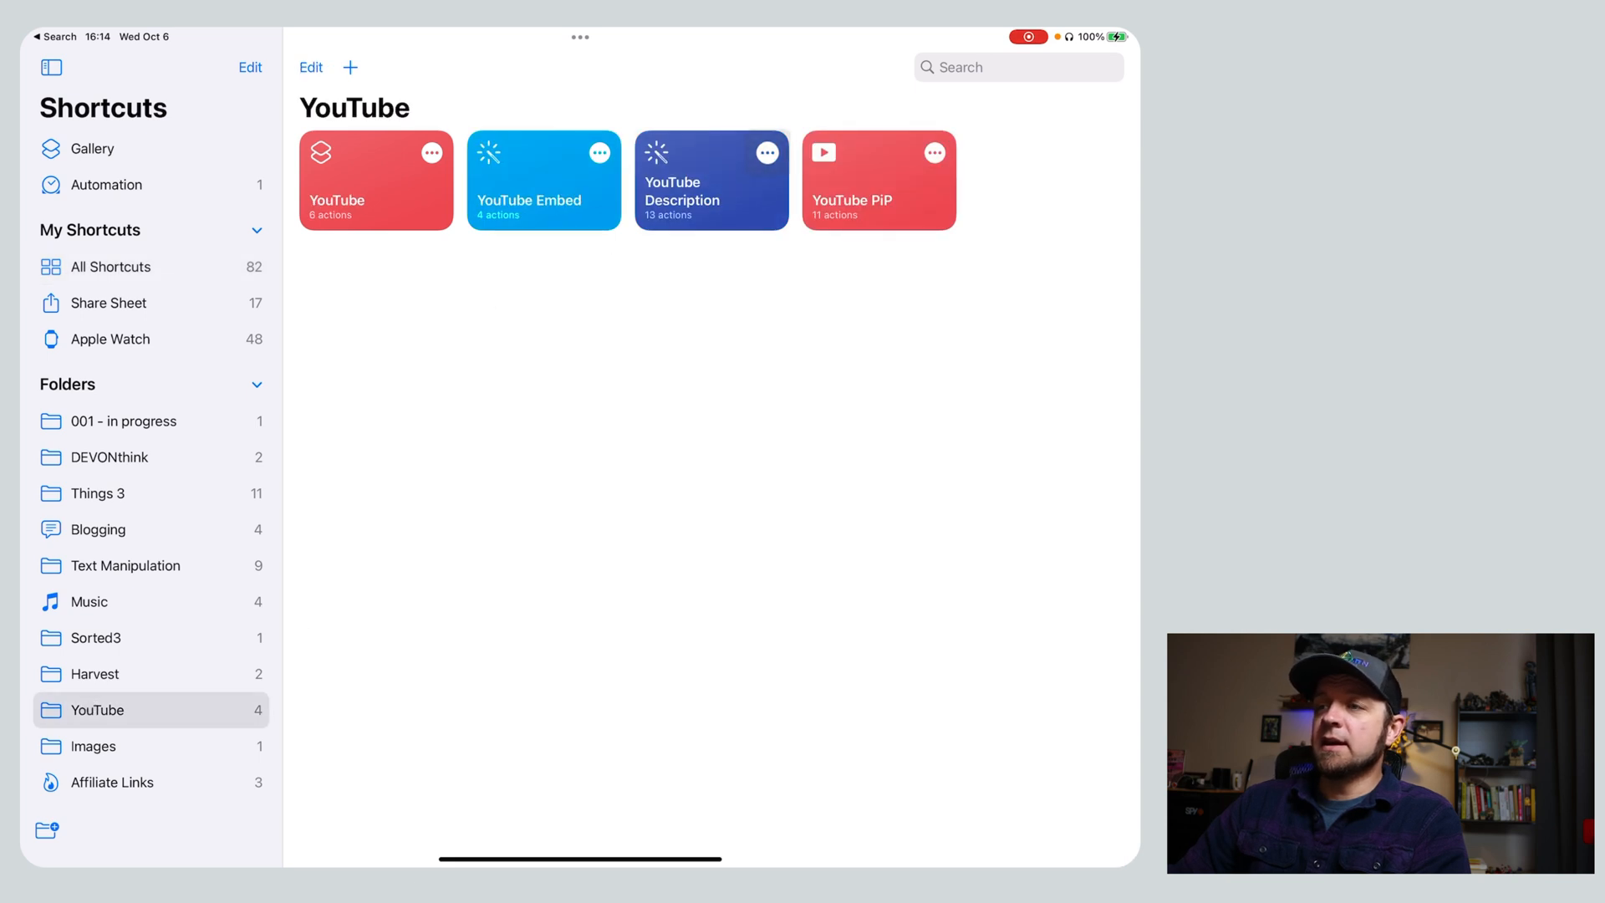
{"action": "left_click", "coordinate": [710, 179]}
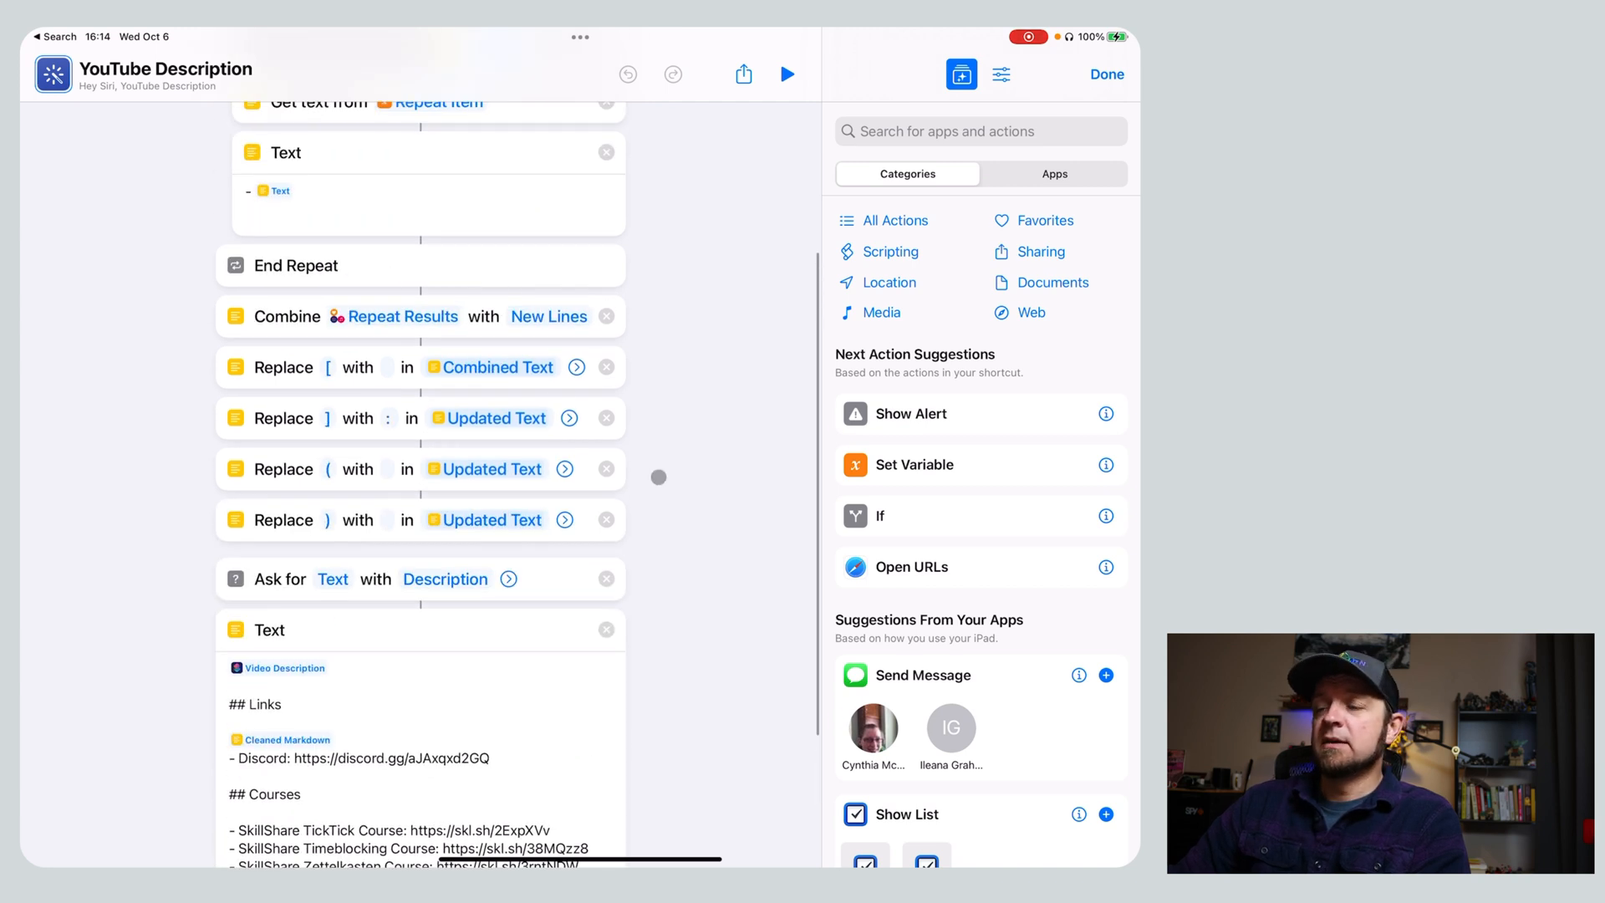
{"action": "scroll", "scroll_direction": "down", "scroll_amount": 3}
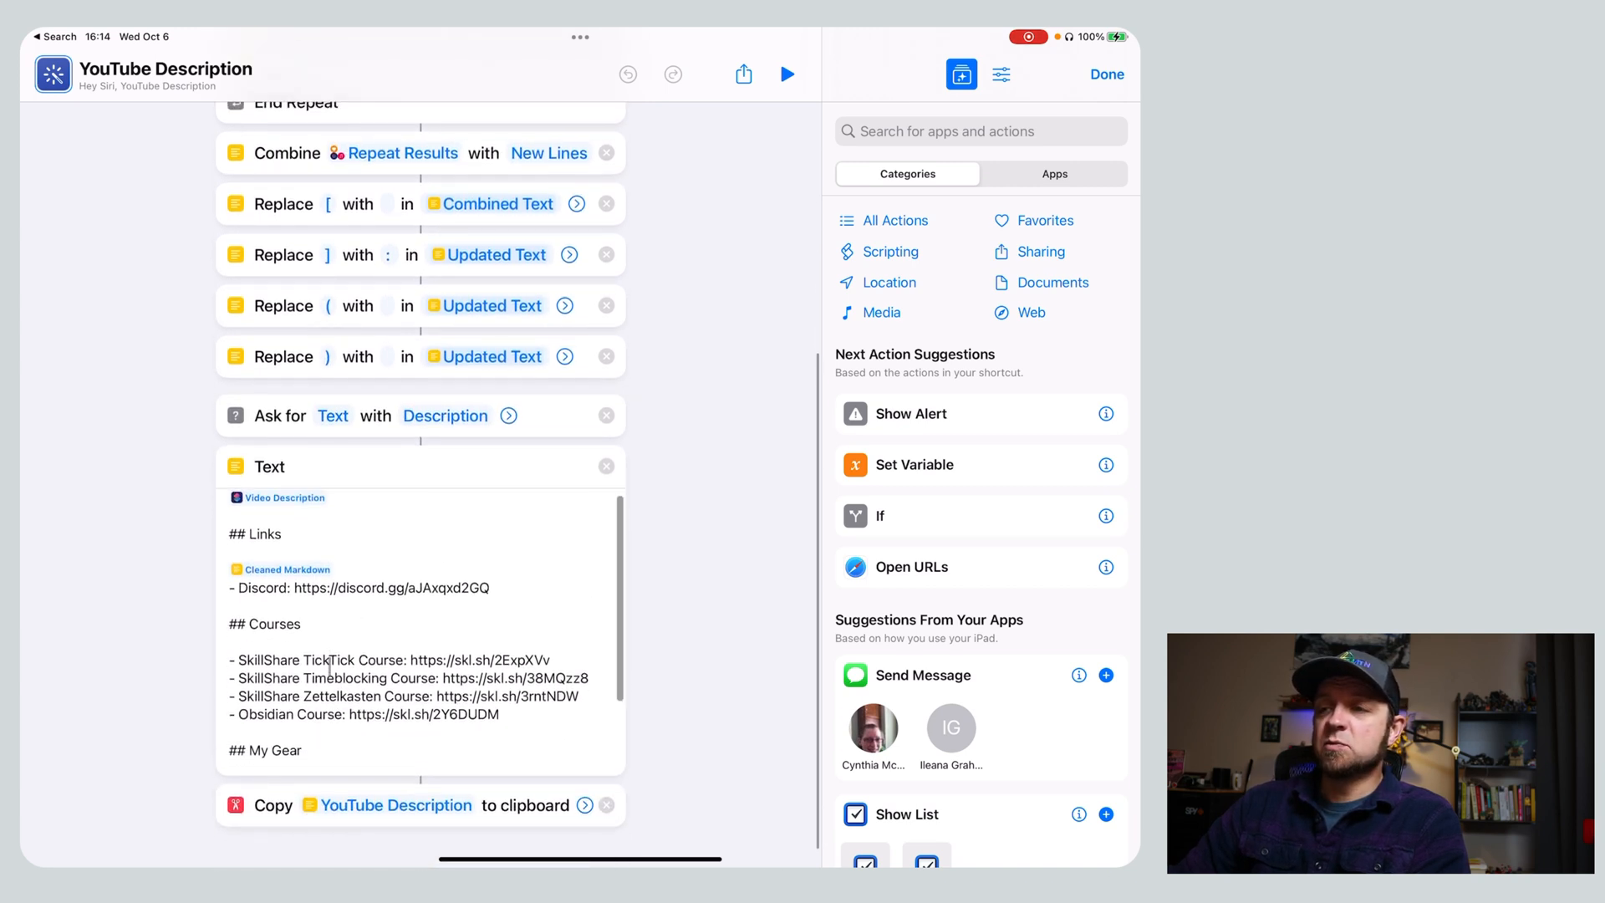
{"action": "scroll", "scroll_direction": "down", "scroll_amount": 3}
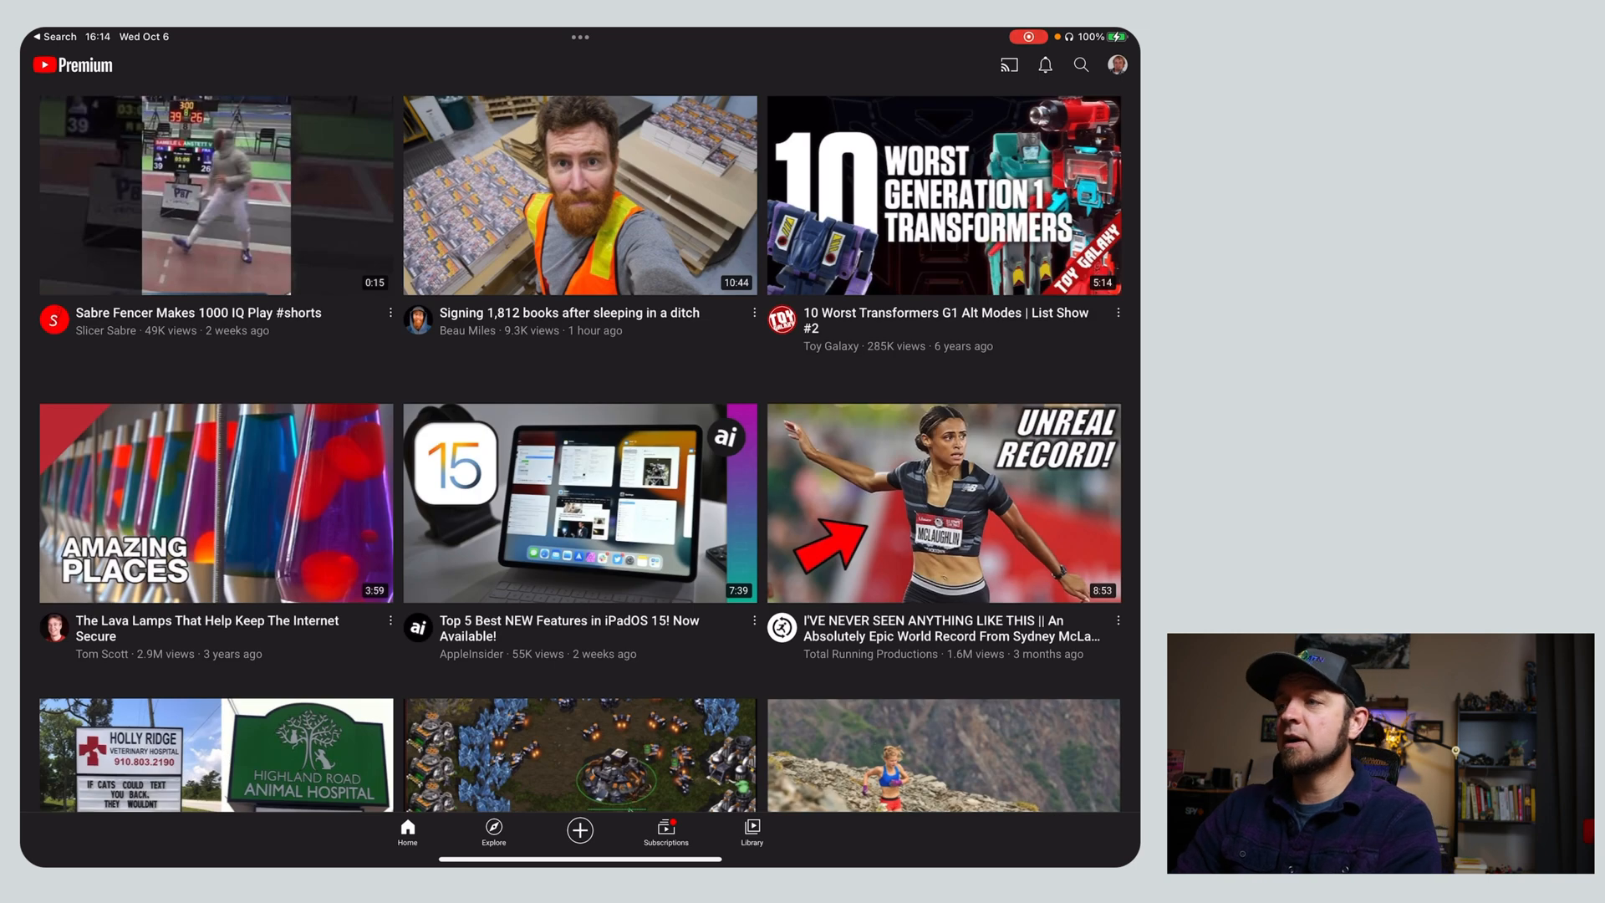
Launch Shortcuts via Spotlight, switch back to YouTube, then search 'YouTube' again.
{"action": "type", "text": "shortcuts"}
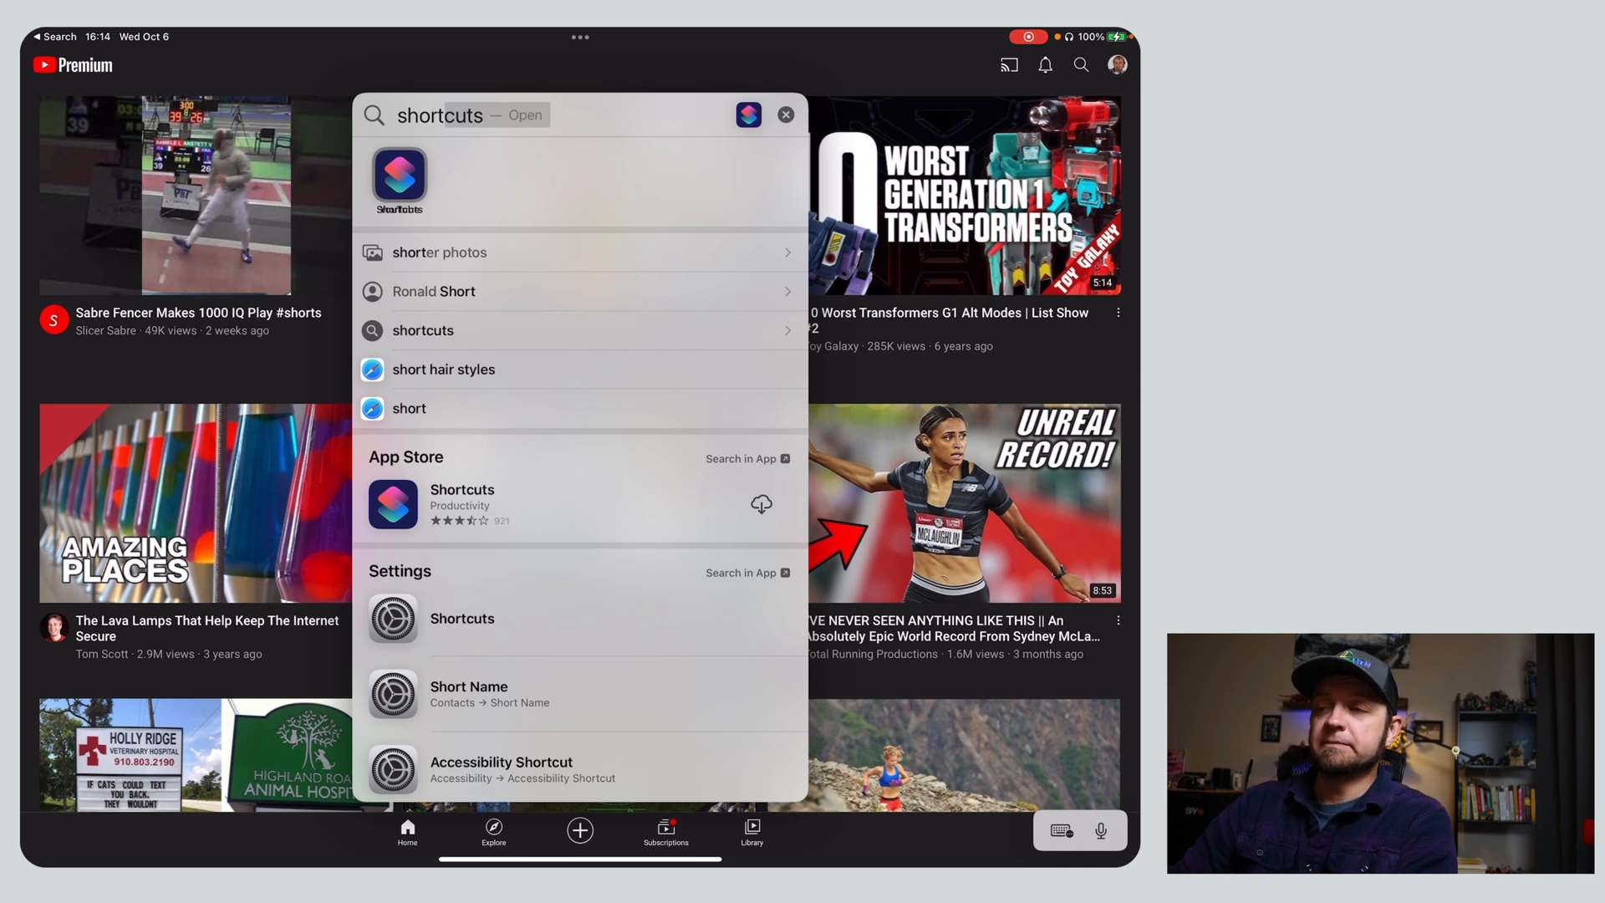
{"action": "left_click", "coordinate": [785, 114]}
{"action": "type", "text": "yout"}
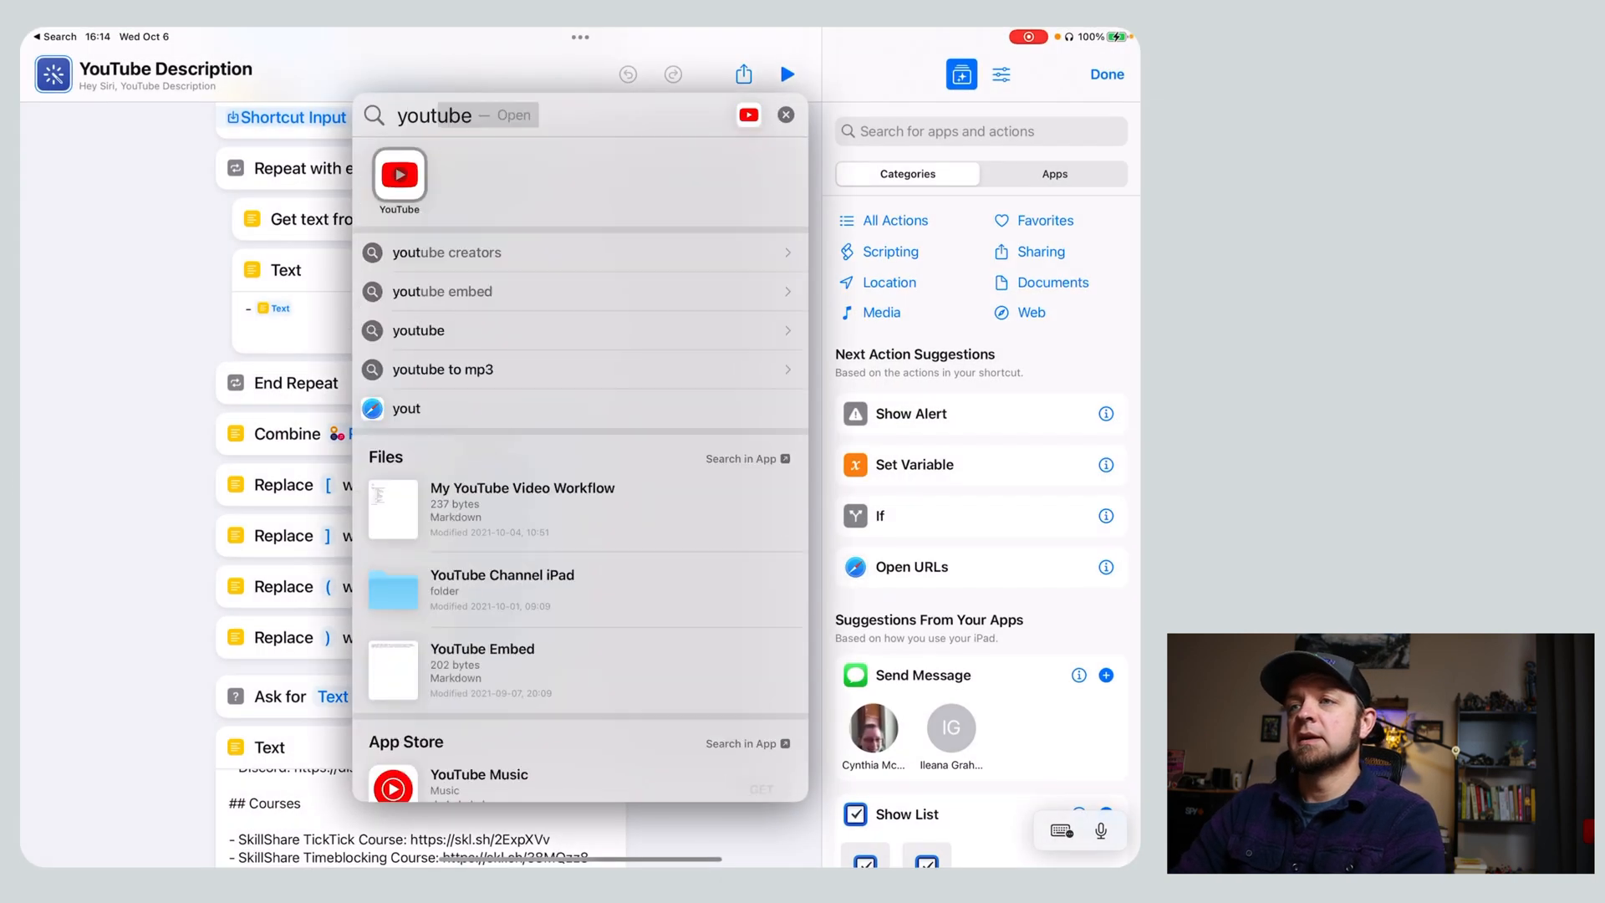
{"action": "left_click", "coordinate": [398, 174]}
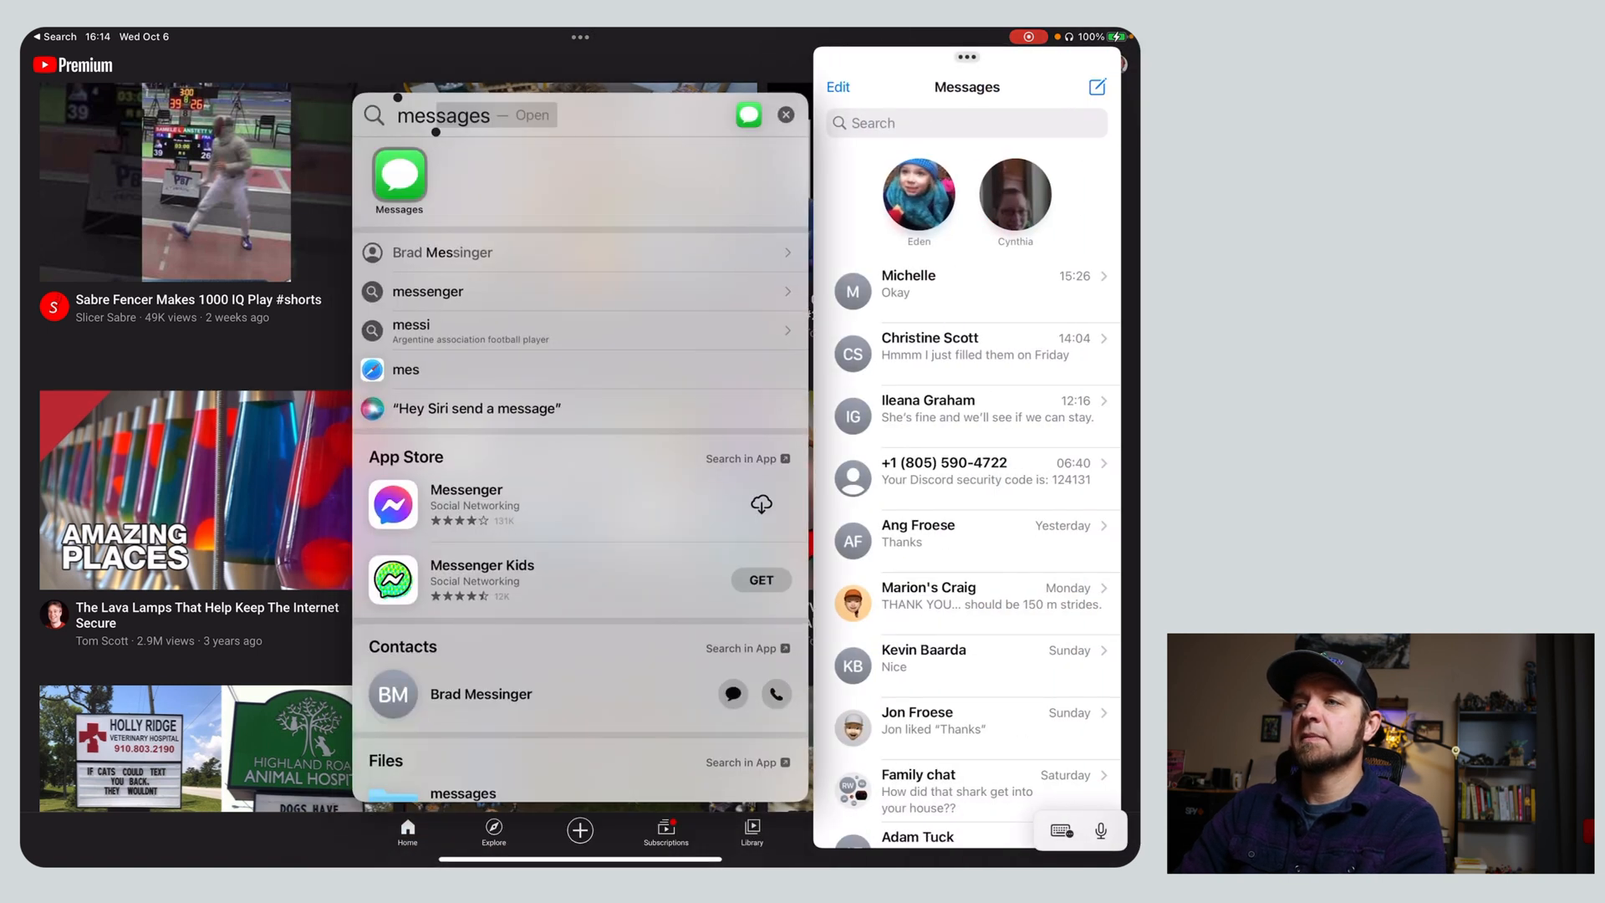
{"action": "type", "text": "youTube"}
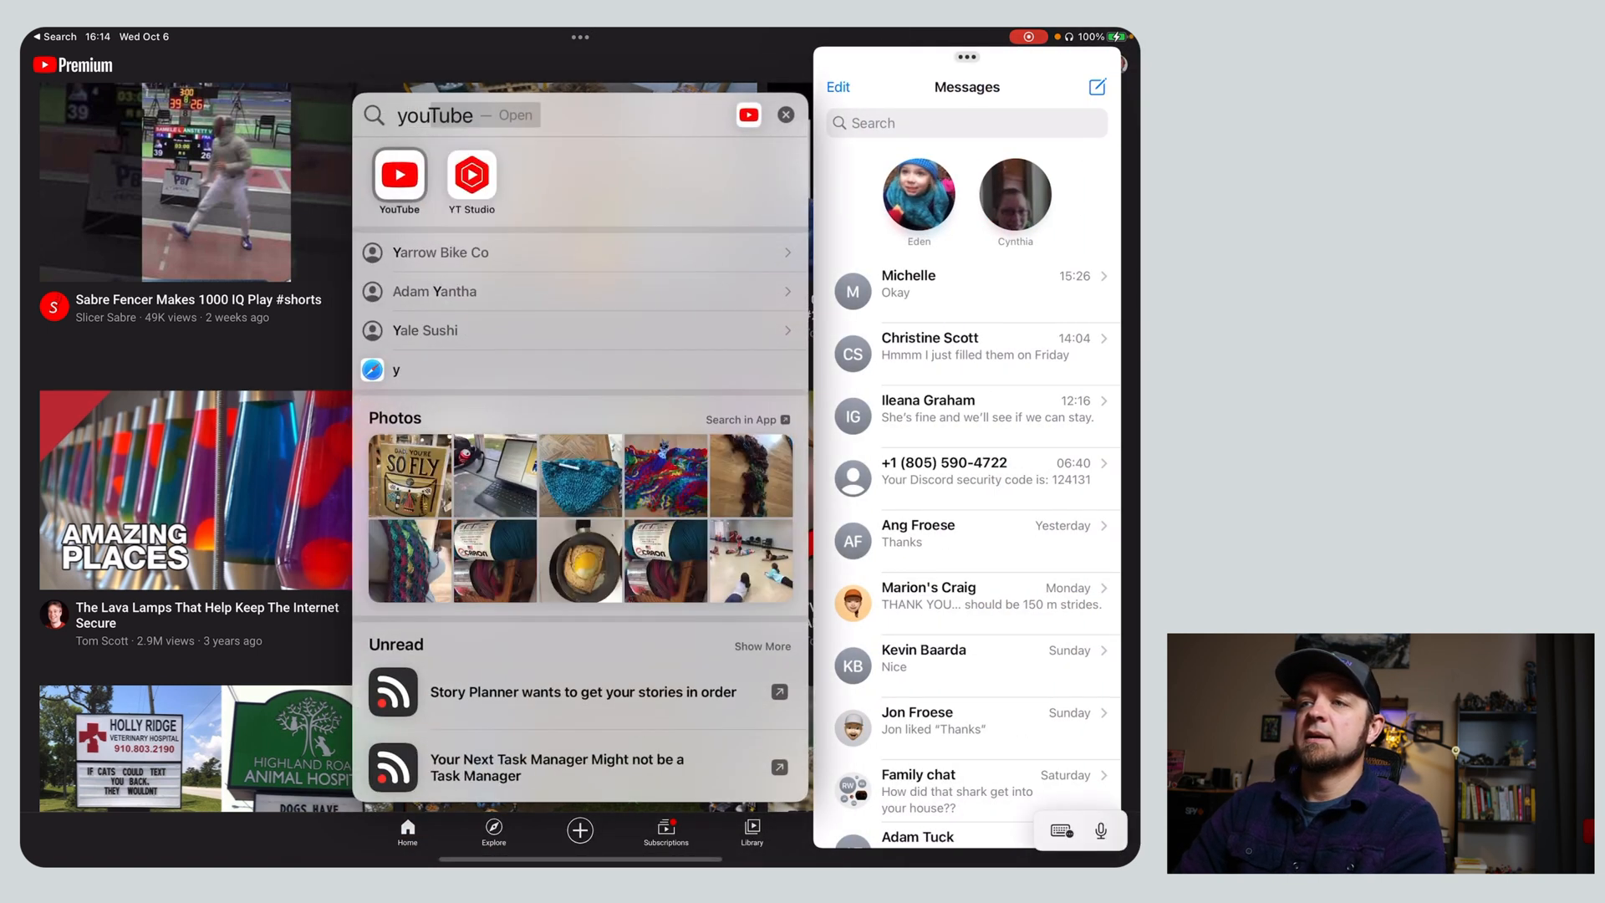